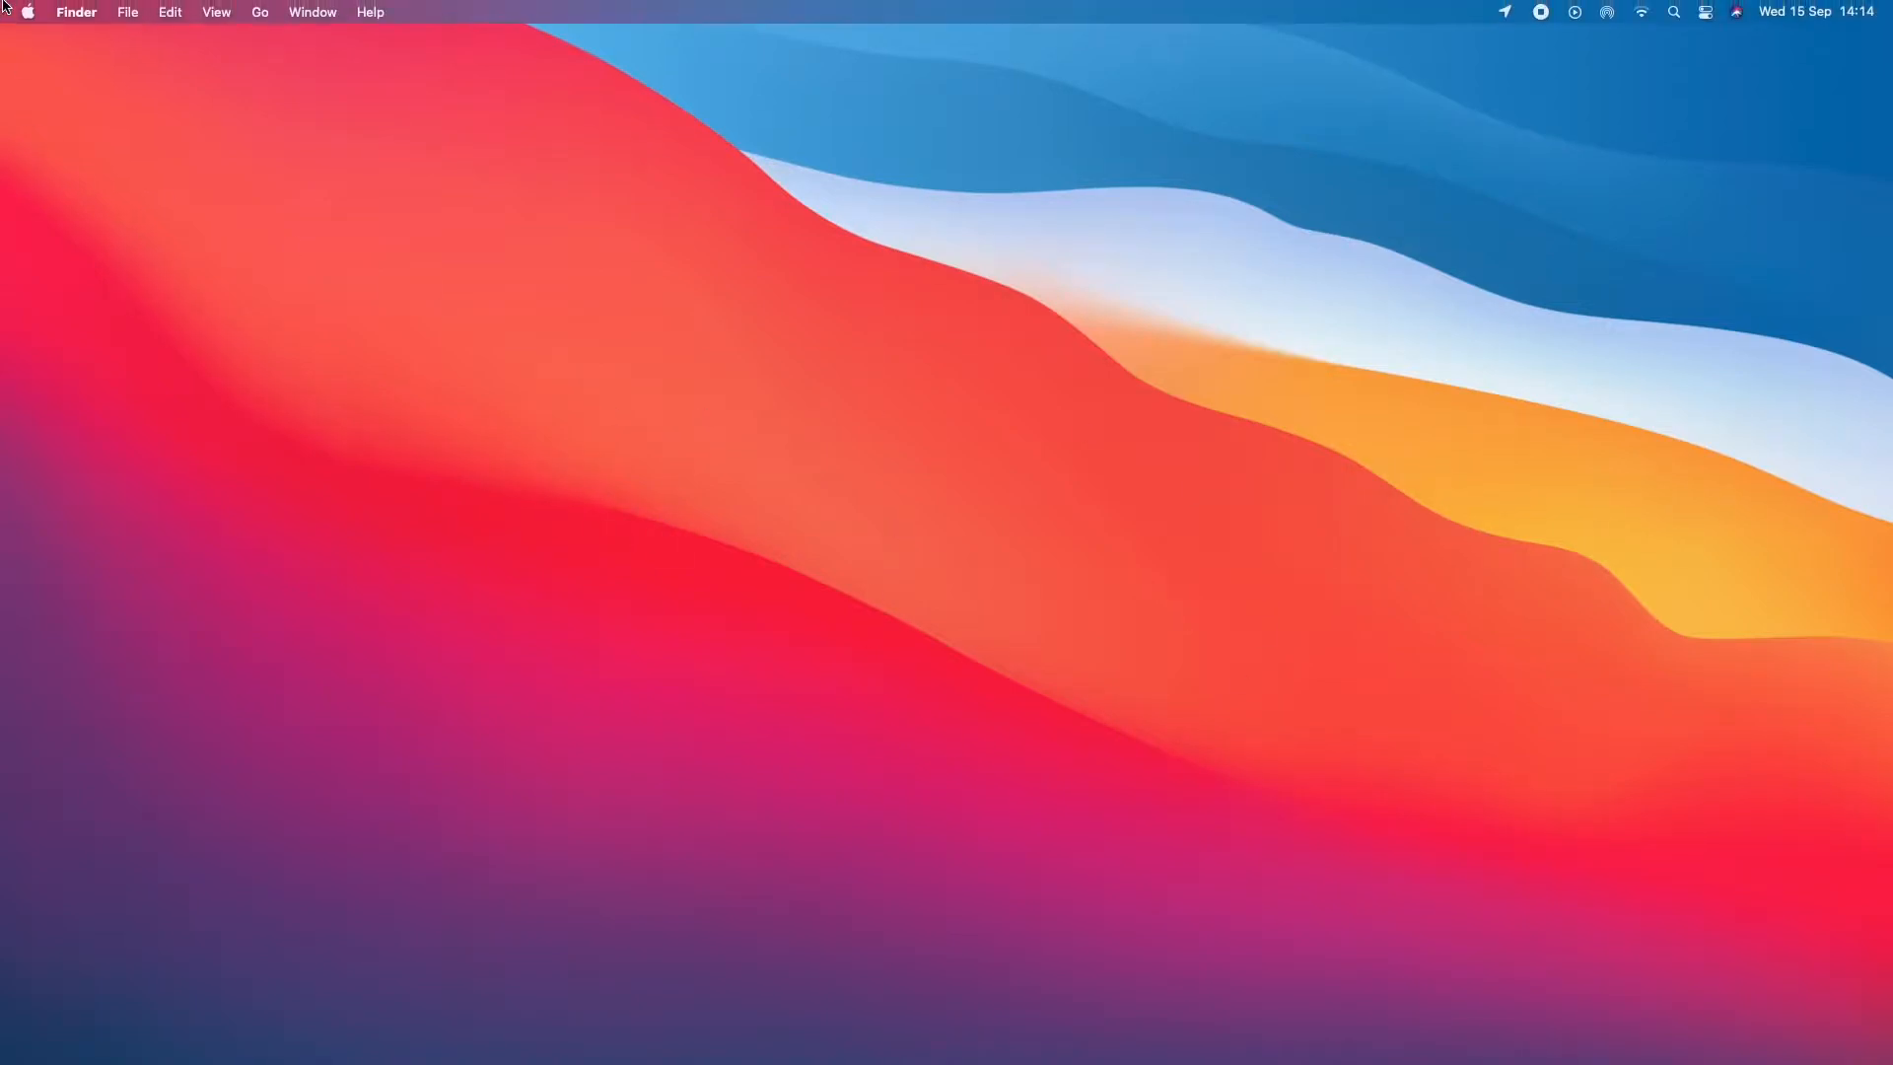
Launch System Preferences from the Apple menu, close it, then reopen it from the Dock.
click(32, 10)
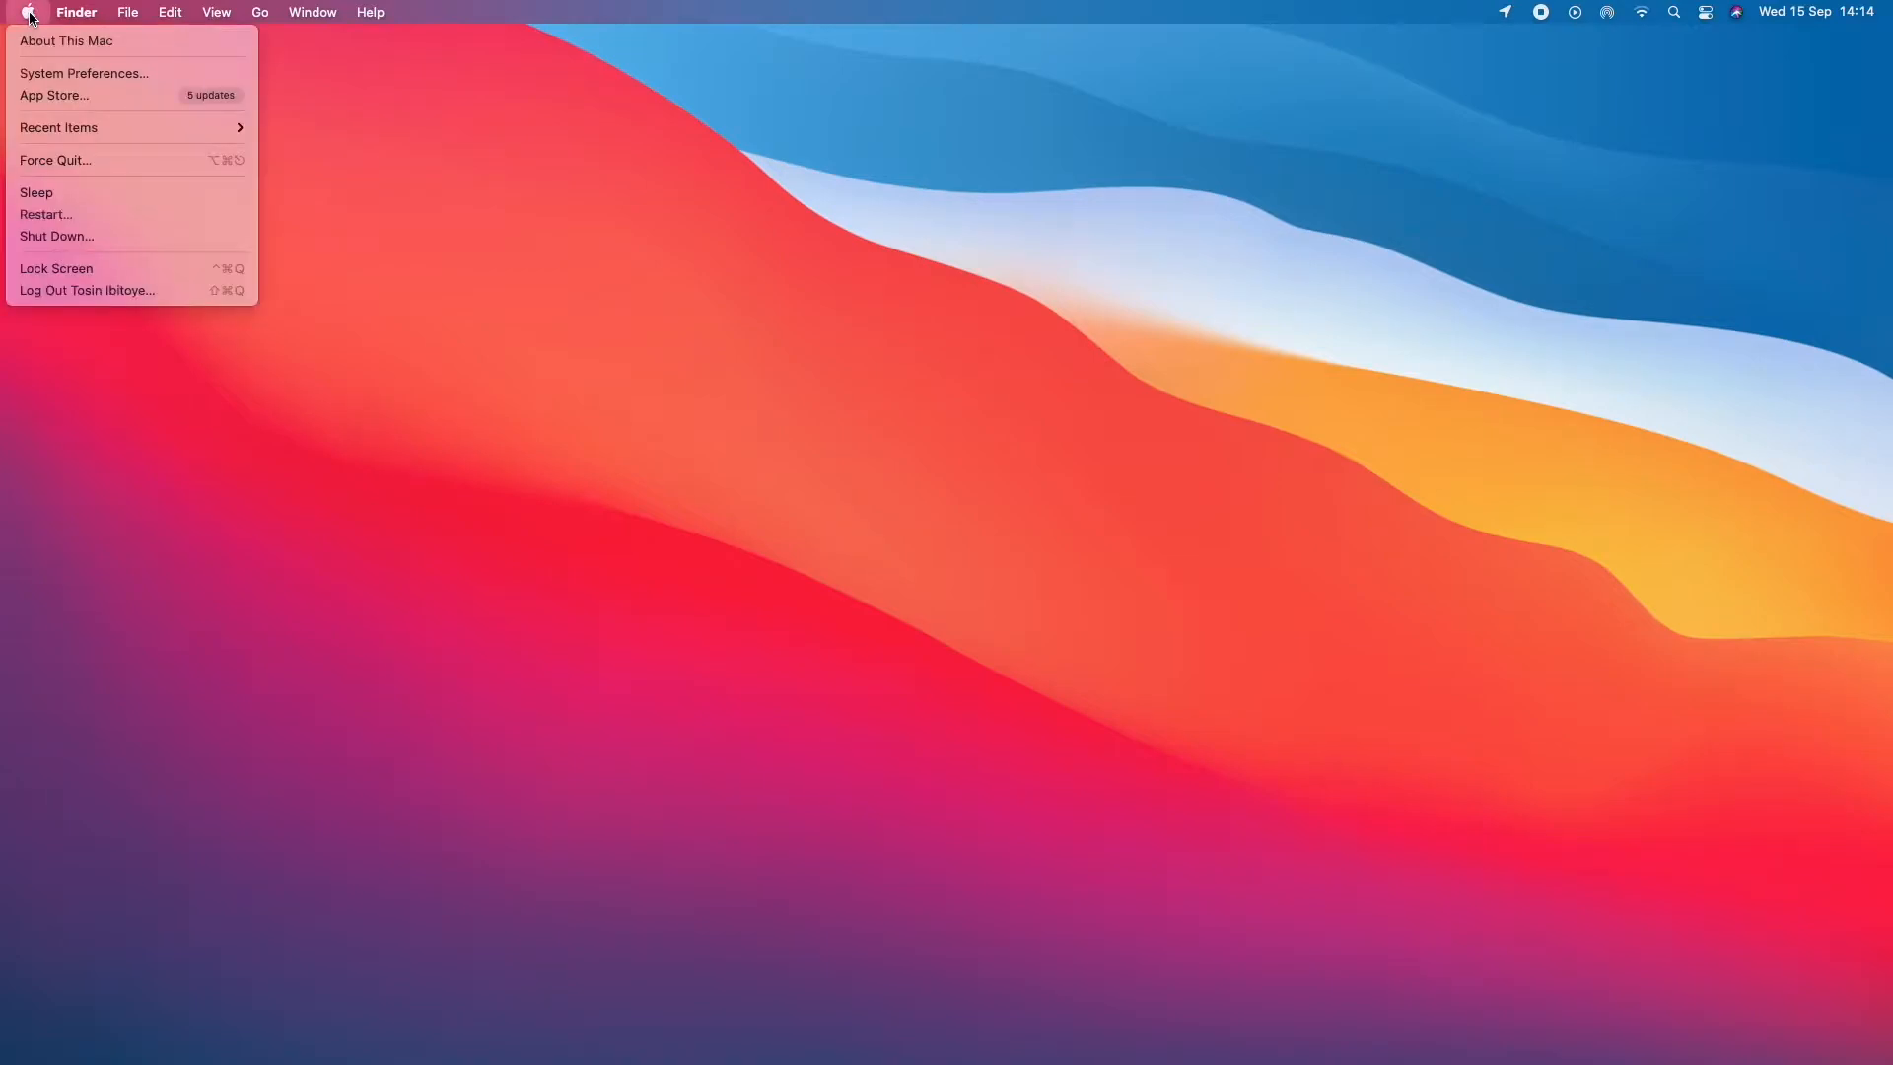
click(83, 73)
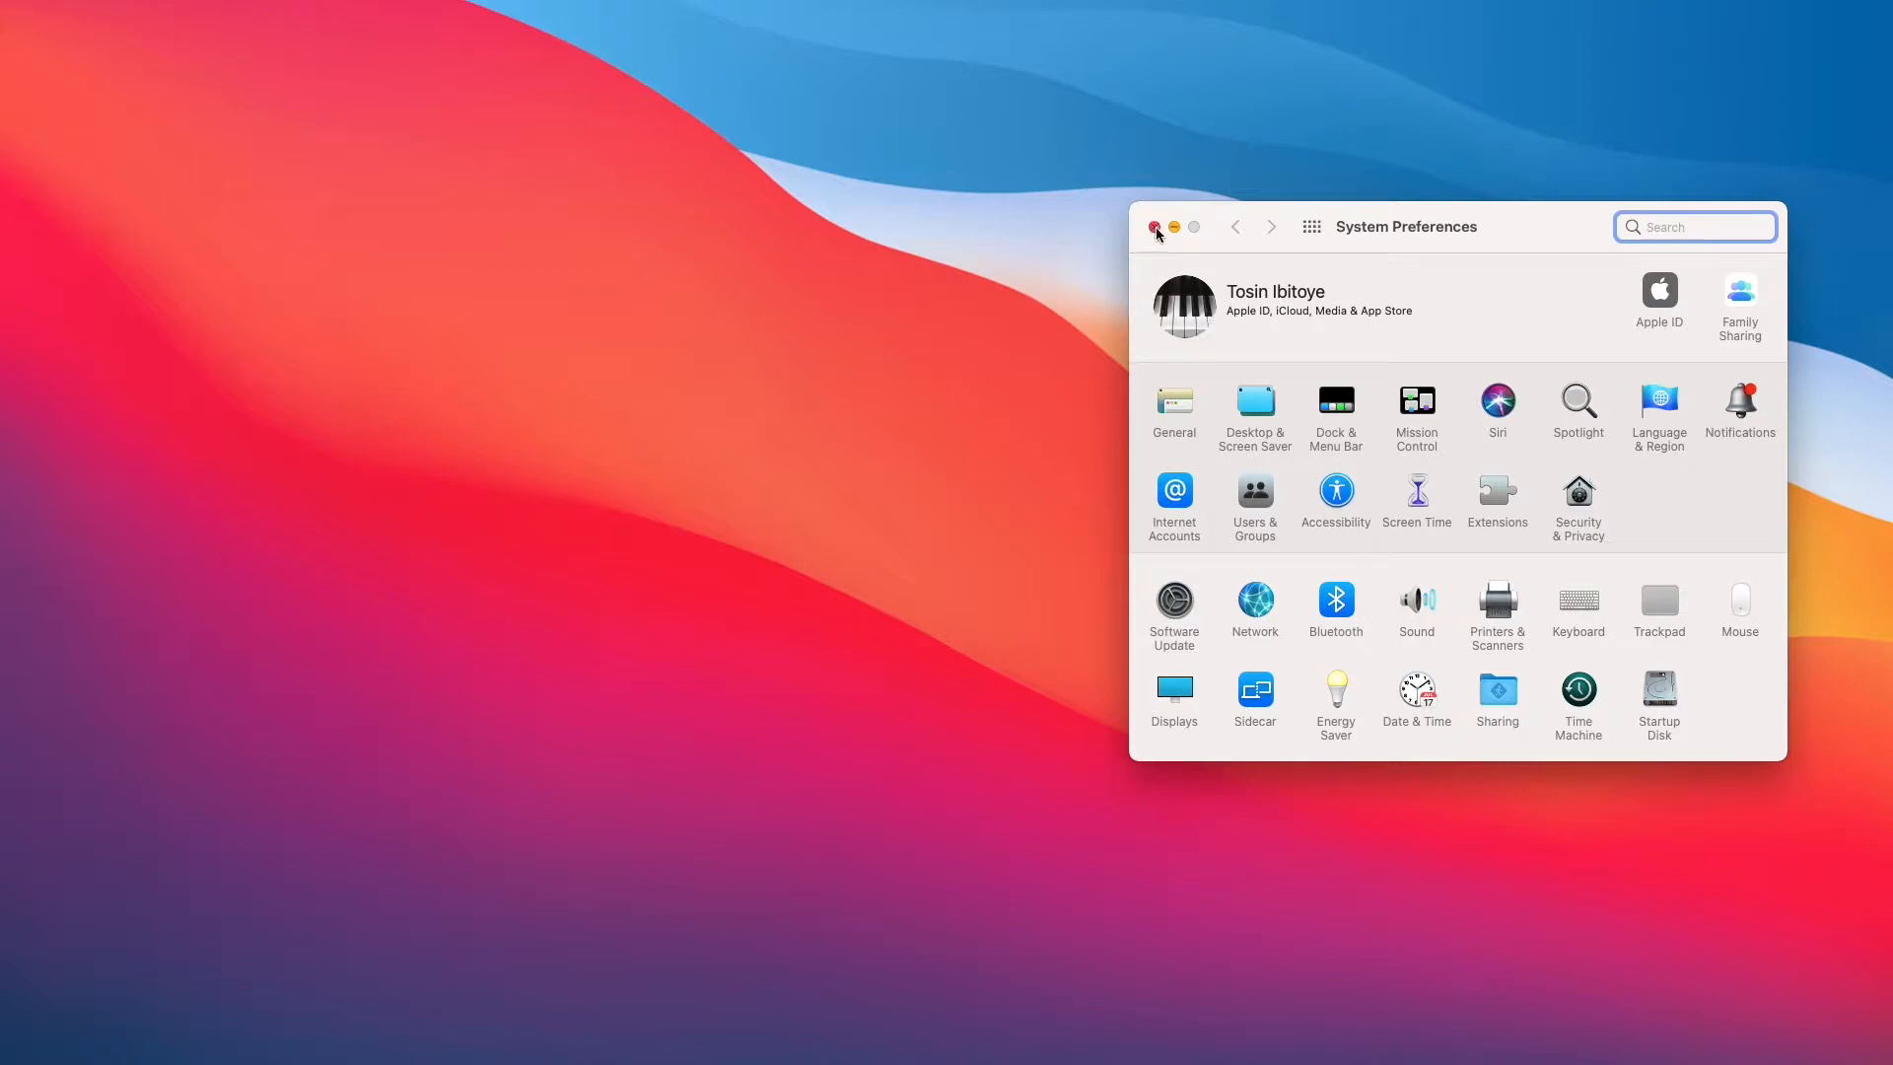
click(1156, 227)
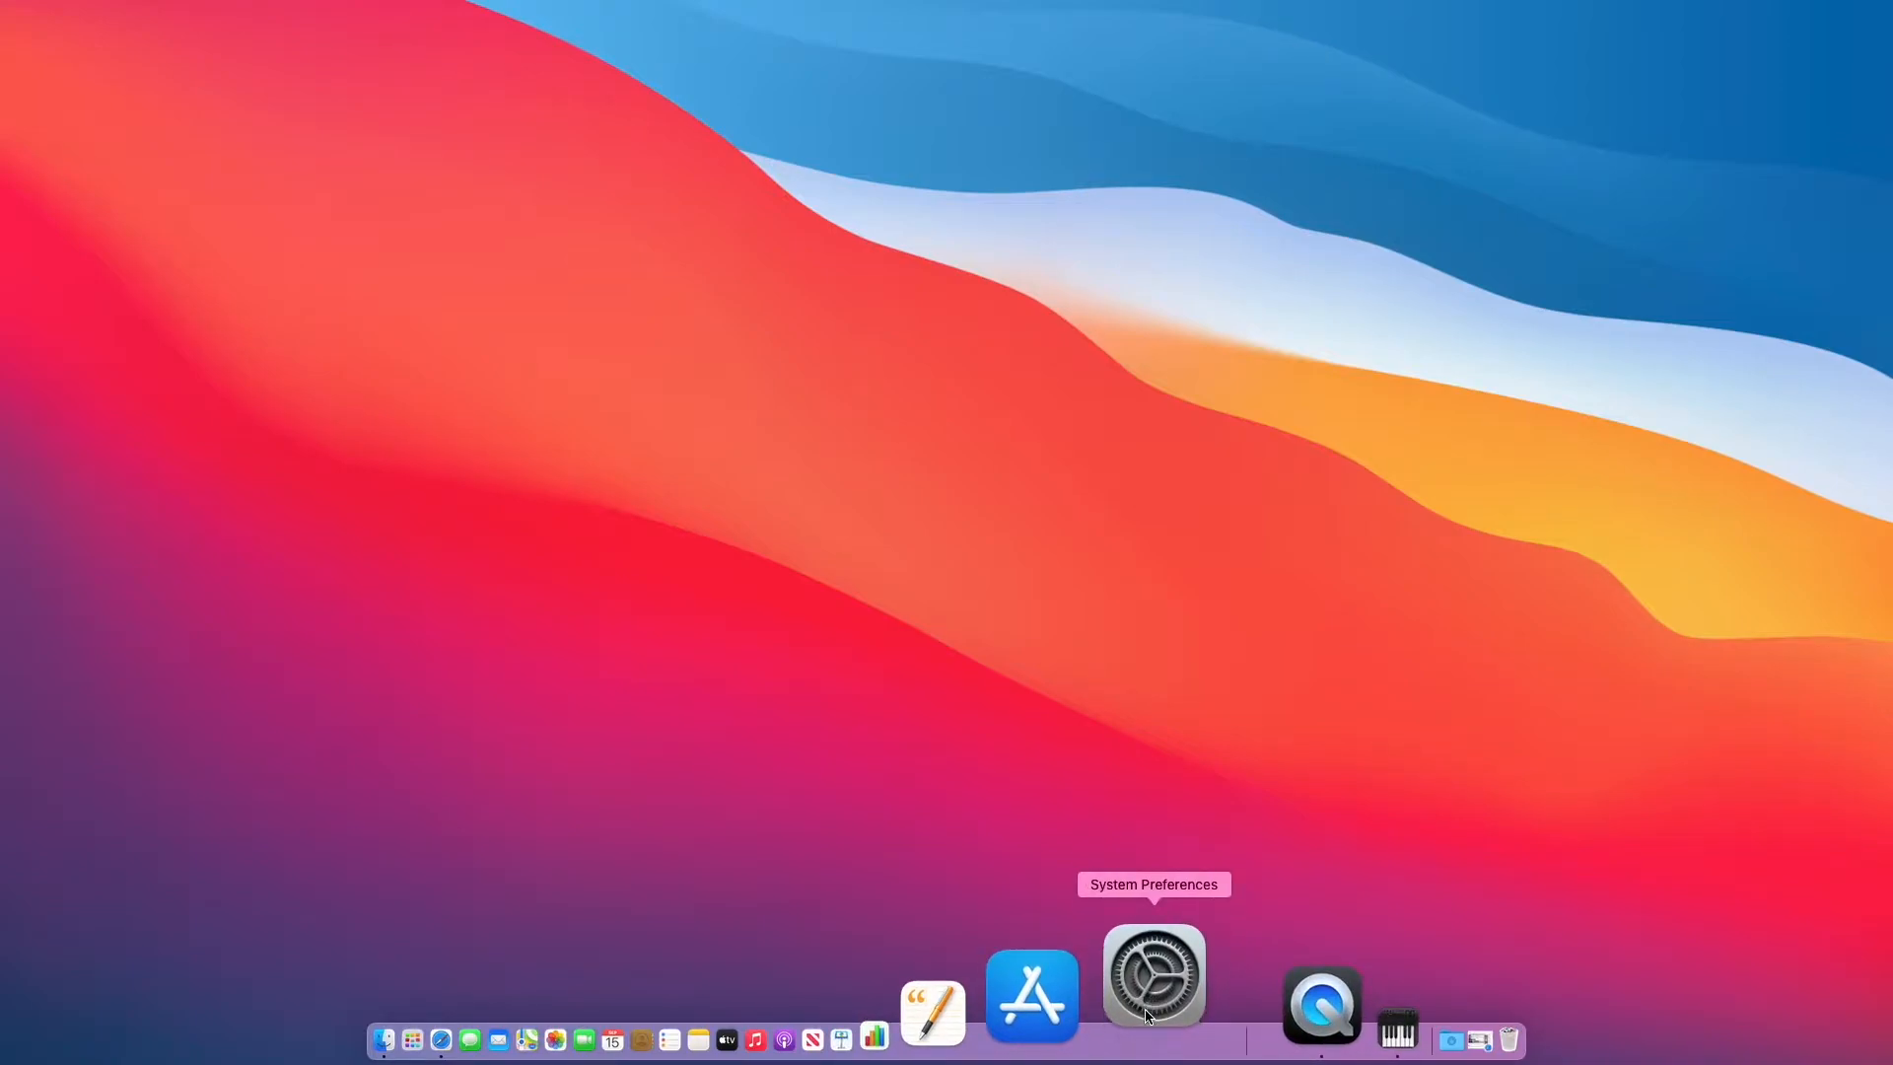
click(1154, 975)
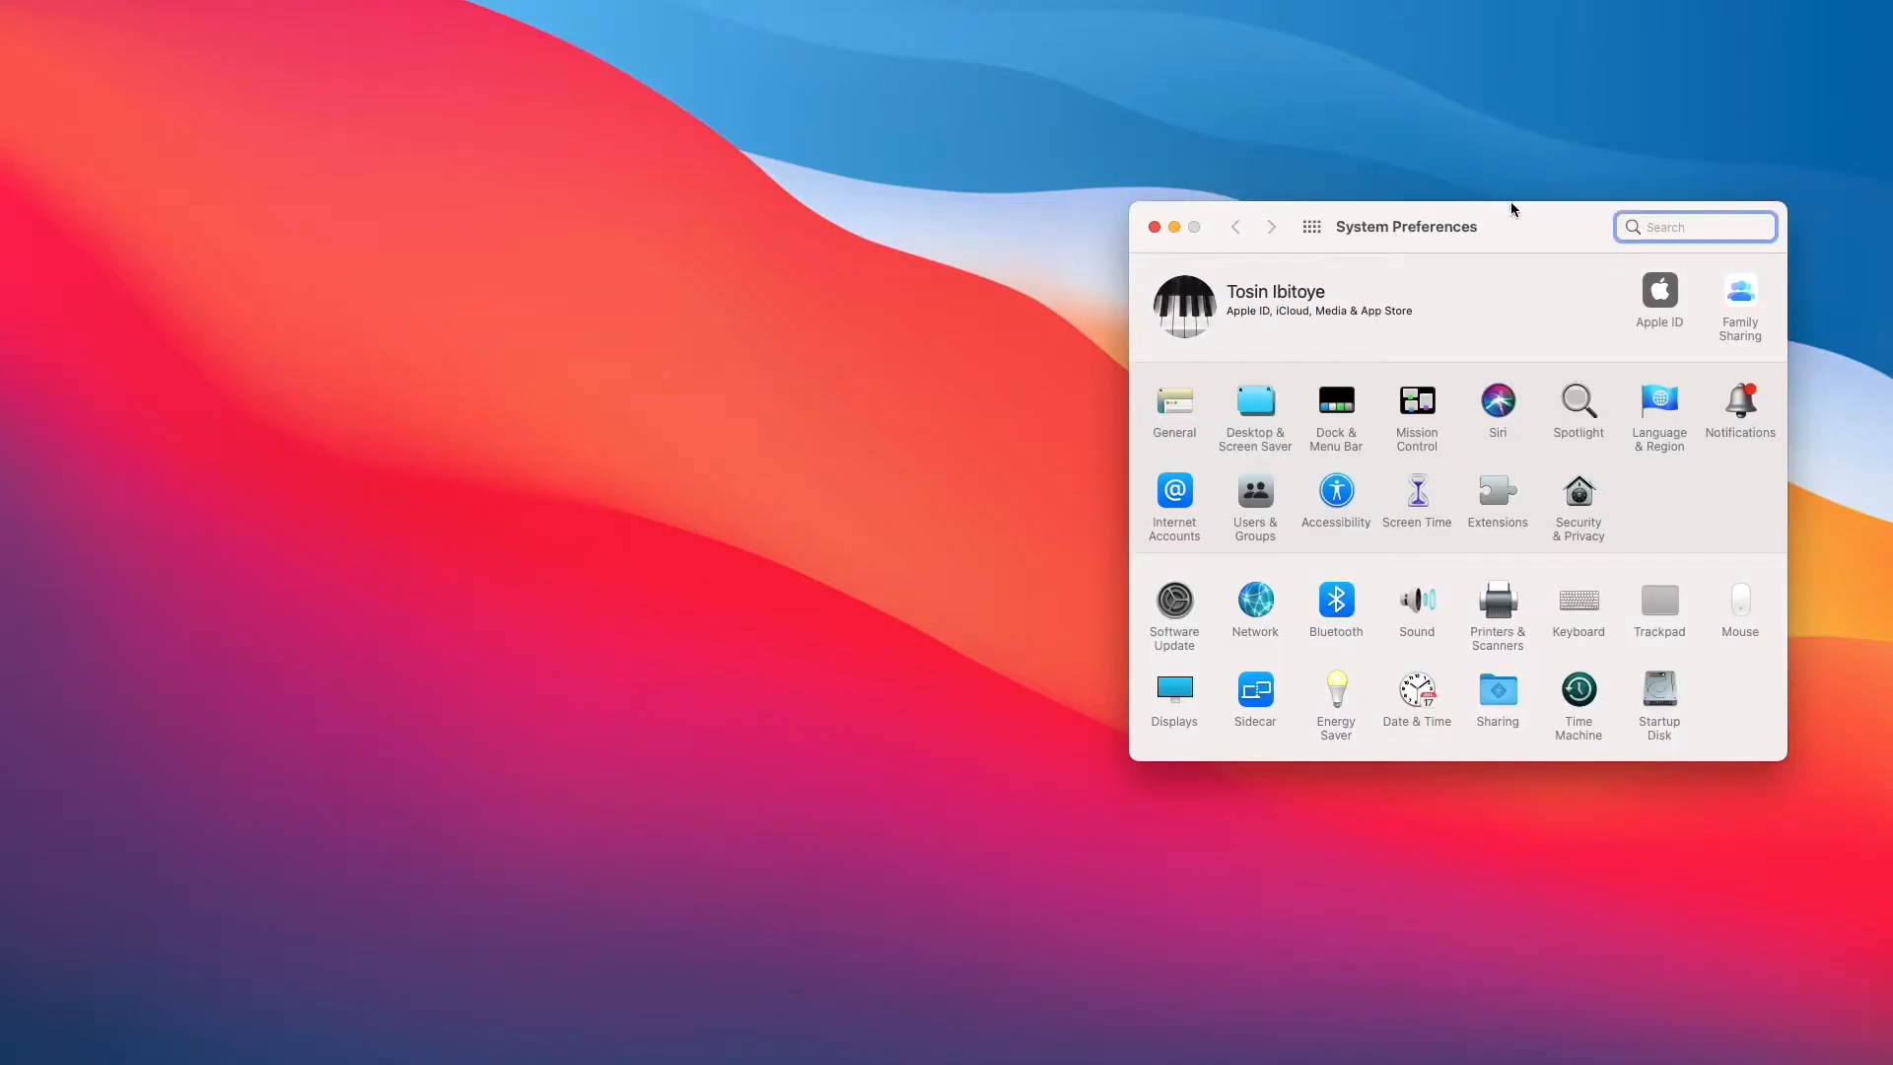
mouse_move(1686, 635)
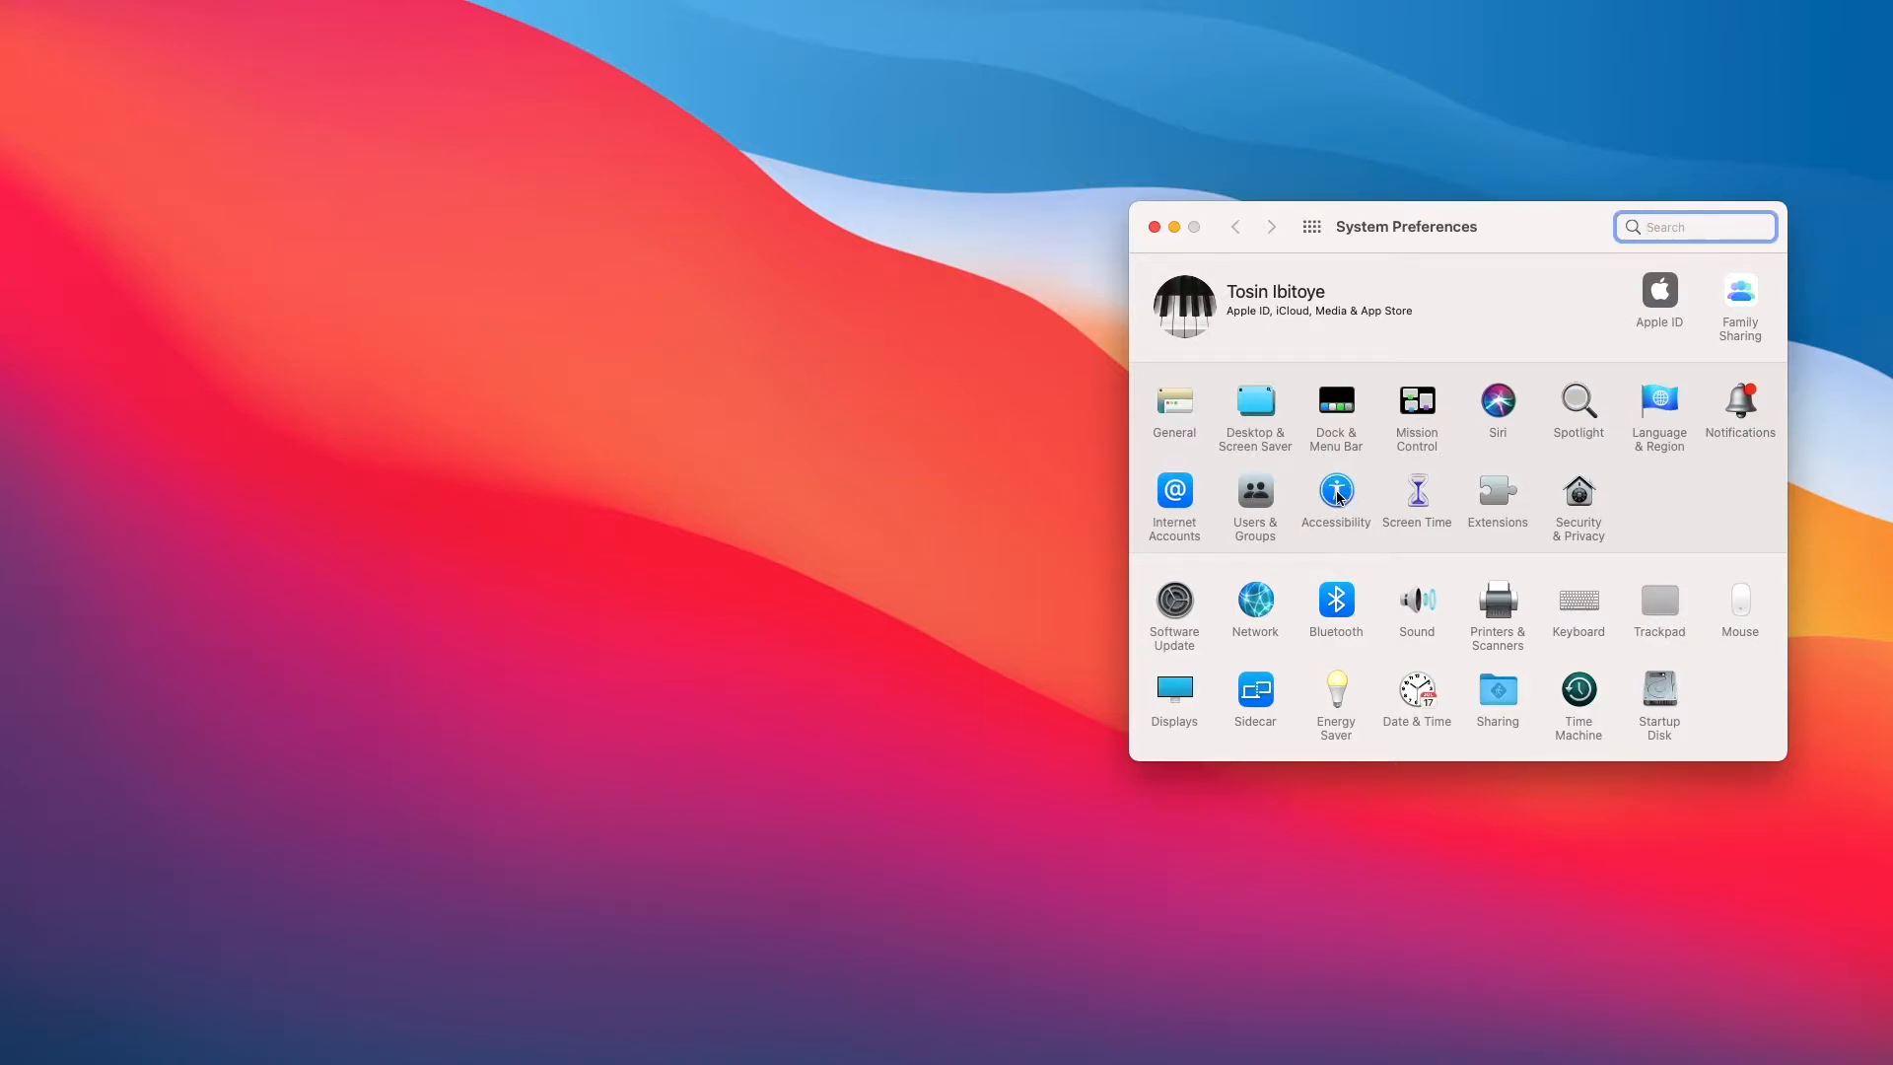
Enter the Accessibility pane and scroll its category list down toward the Motor section.
click(1337, 489)
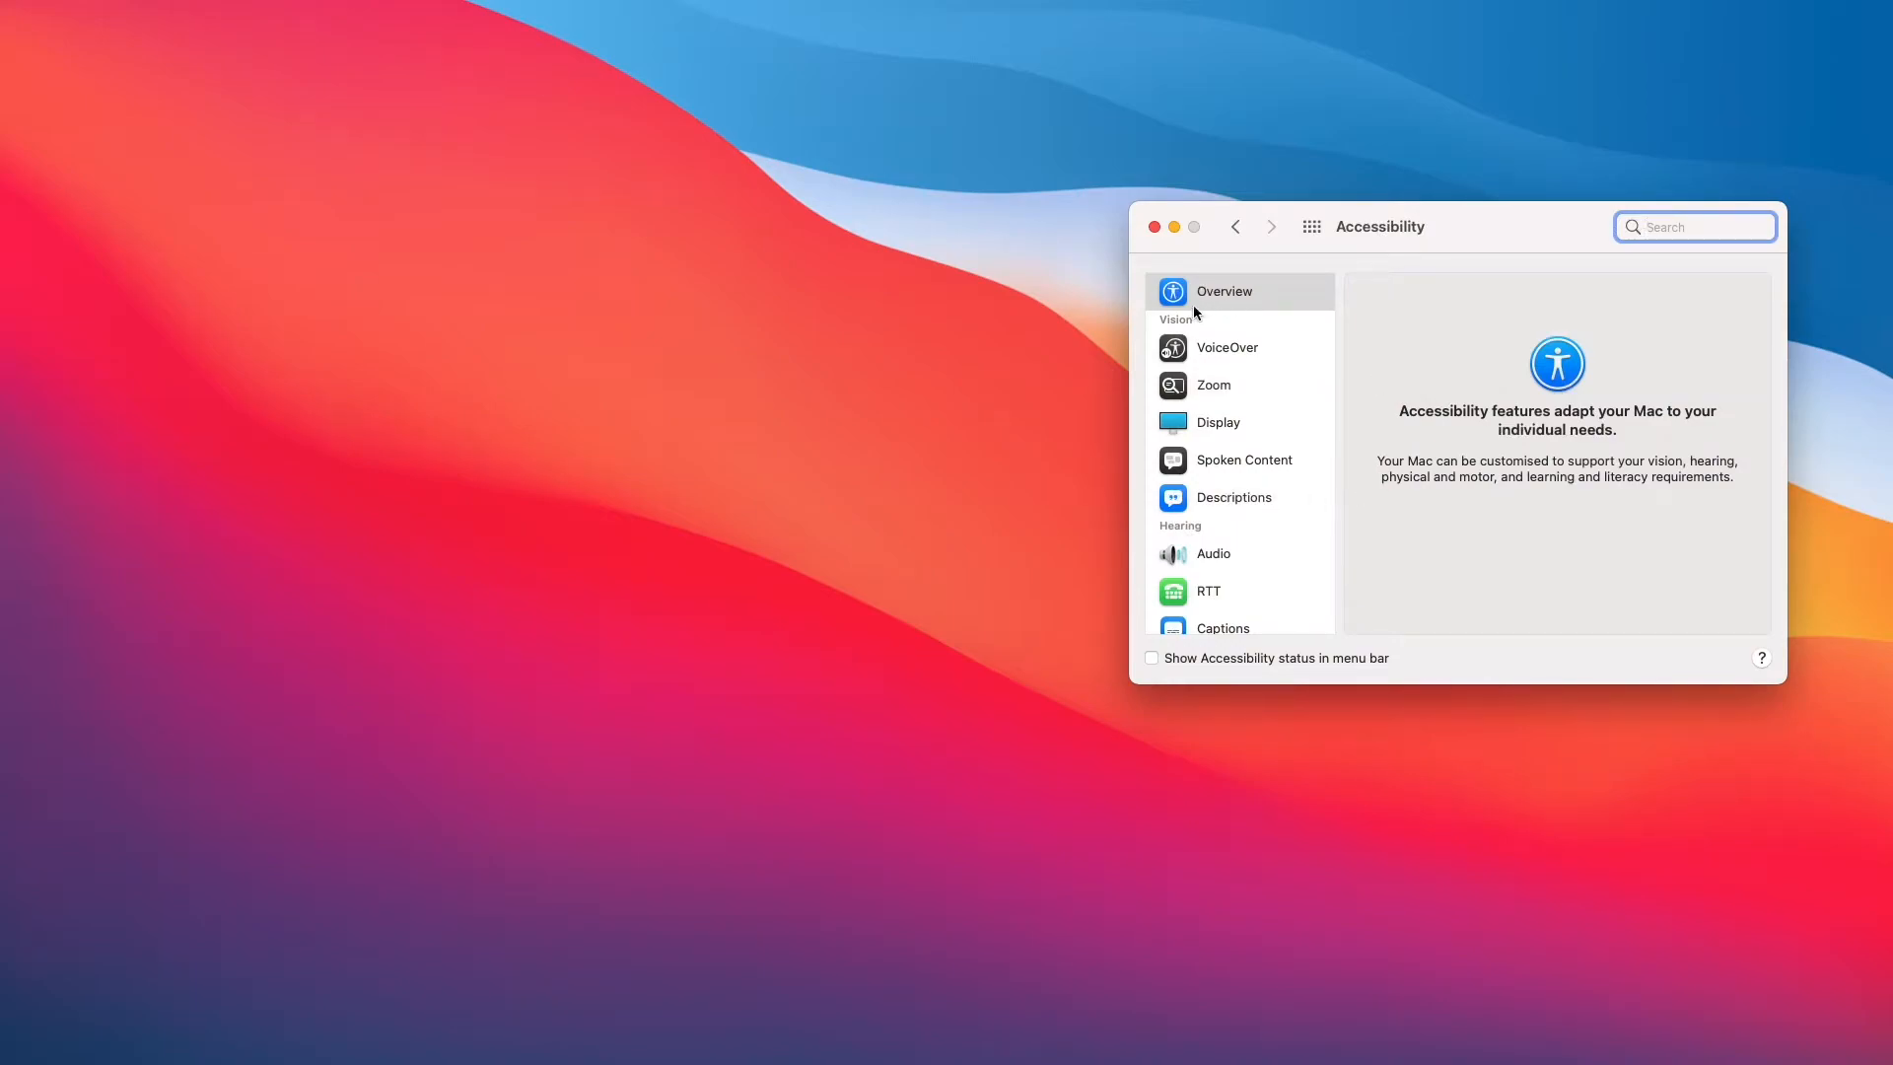
mouse_move(1222, 418)
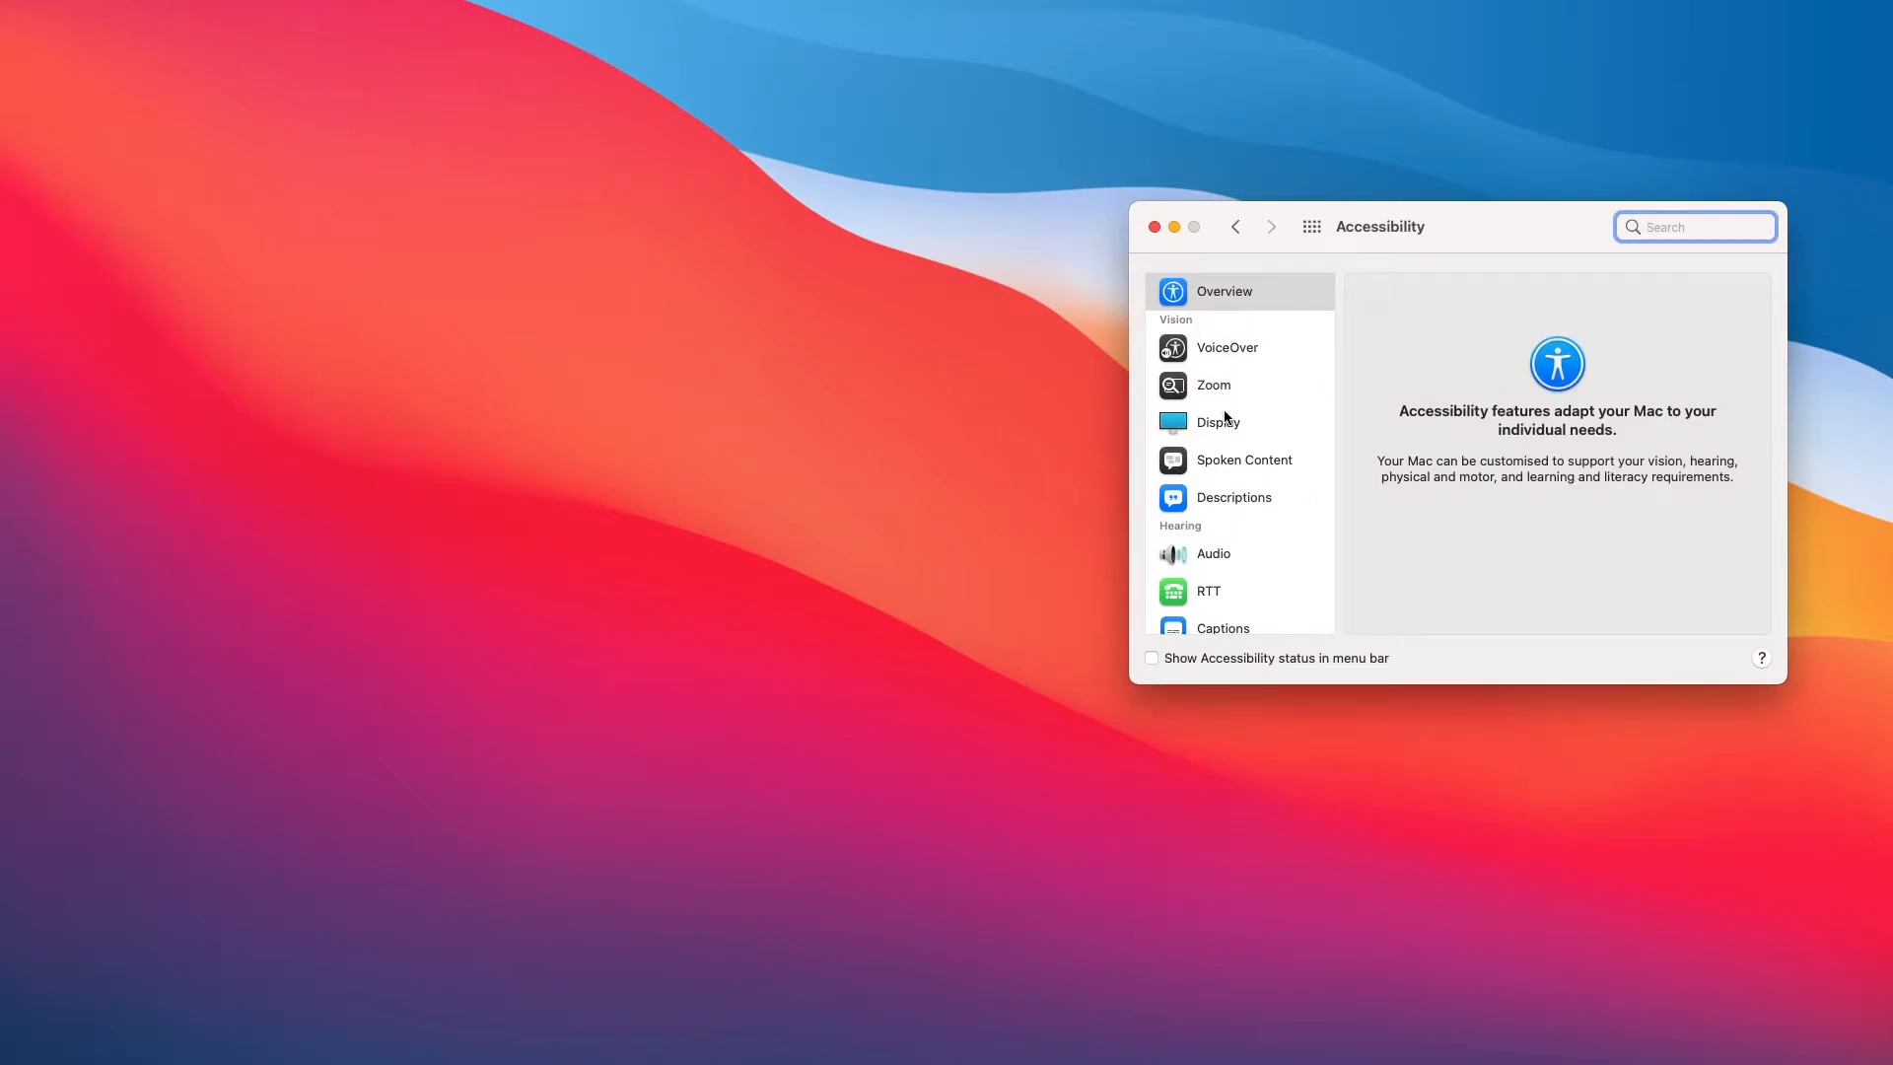
scroll(down, 3)
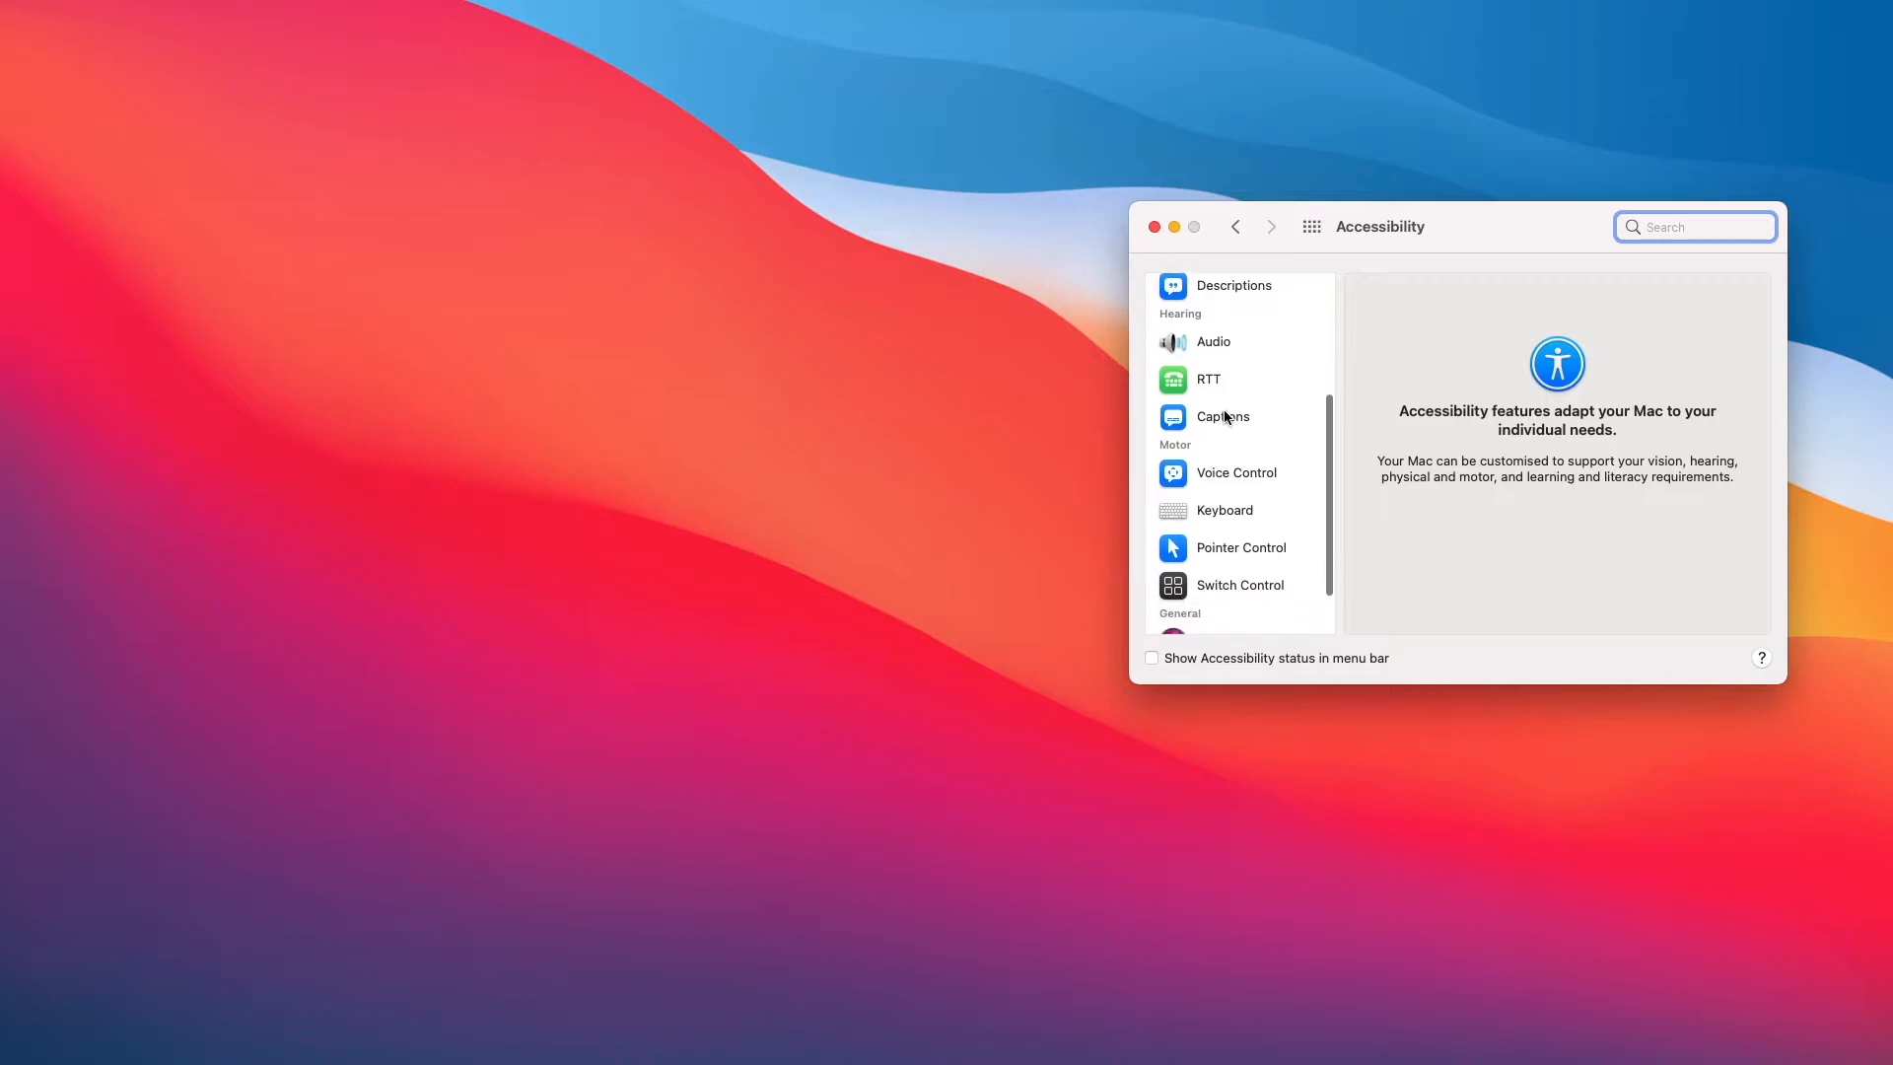
scroll(down, 3)
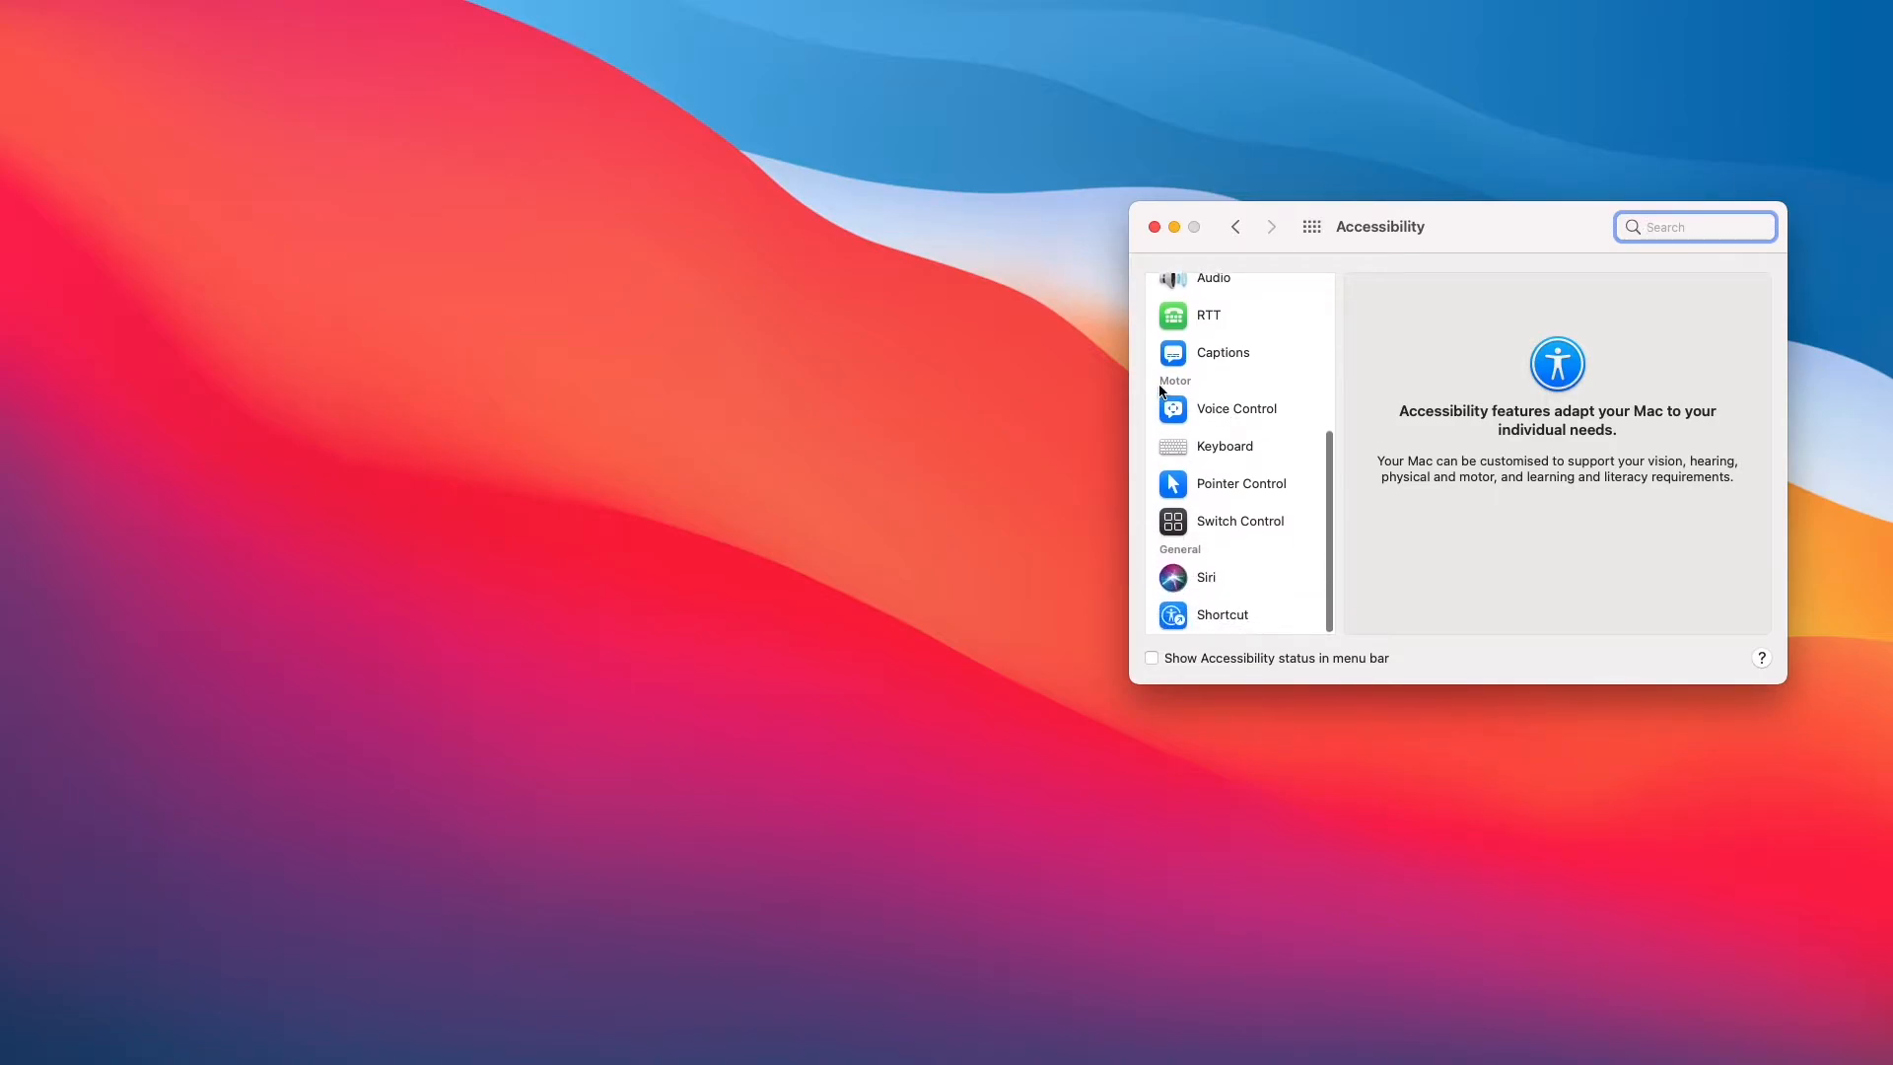
mouse_move(1270, 426)
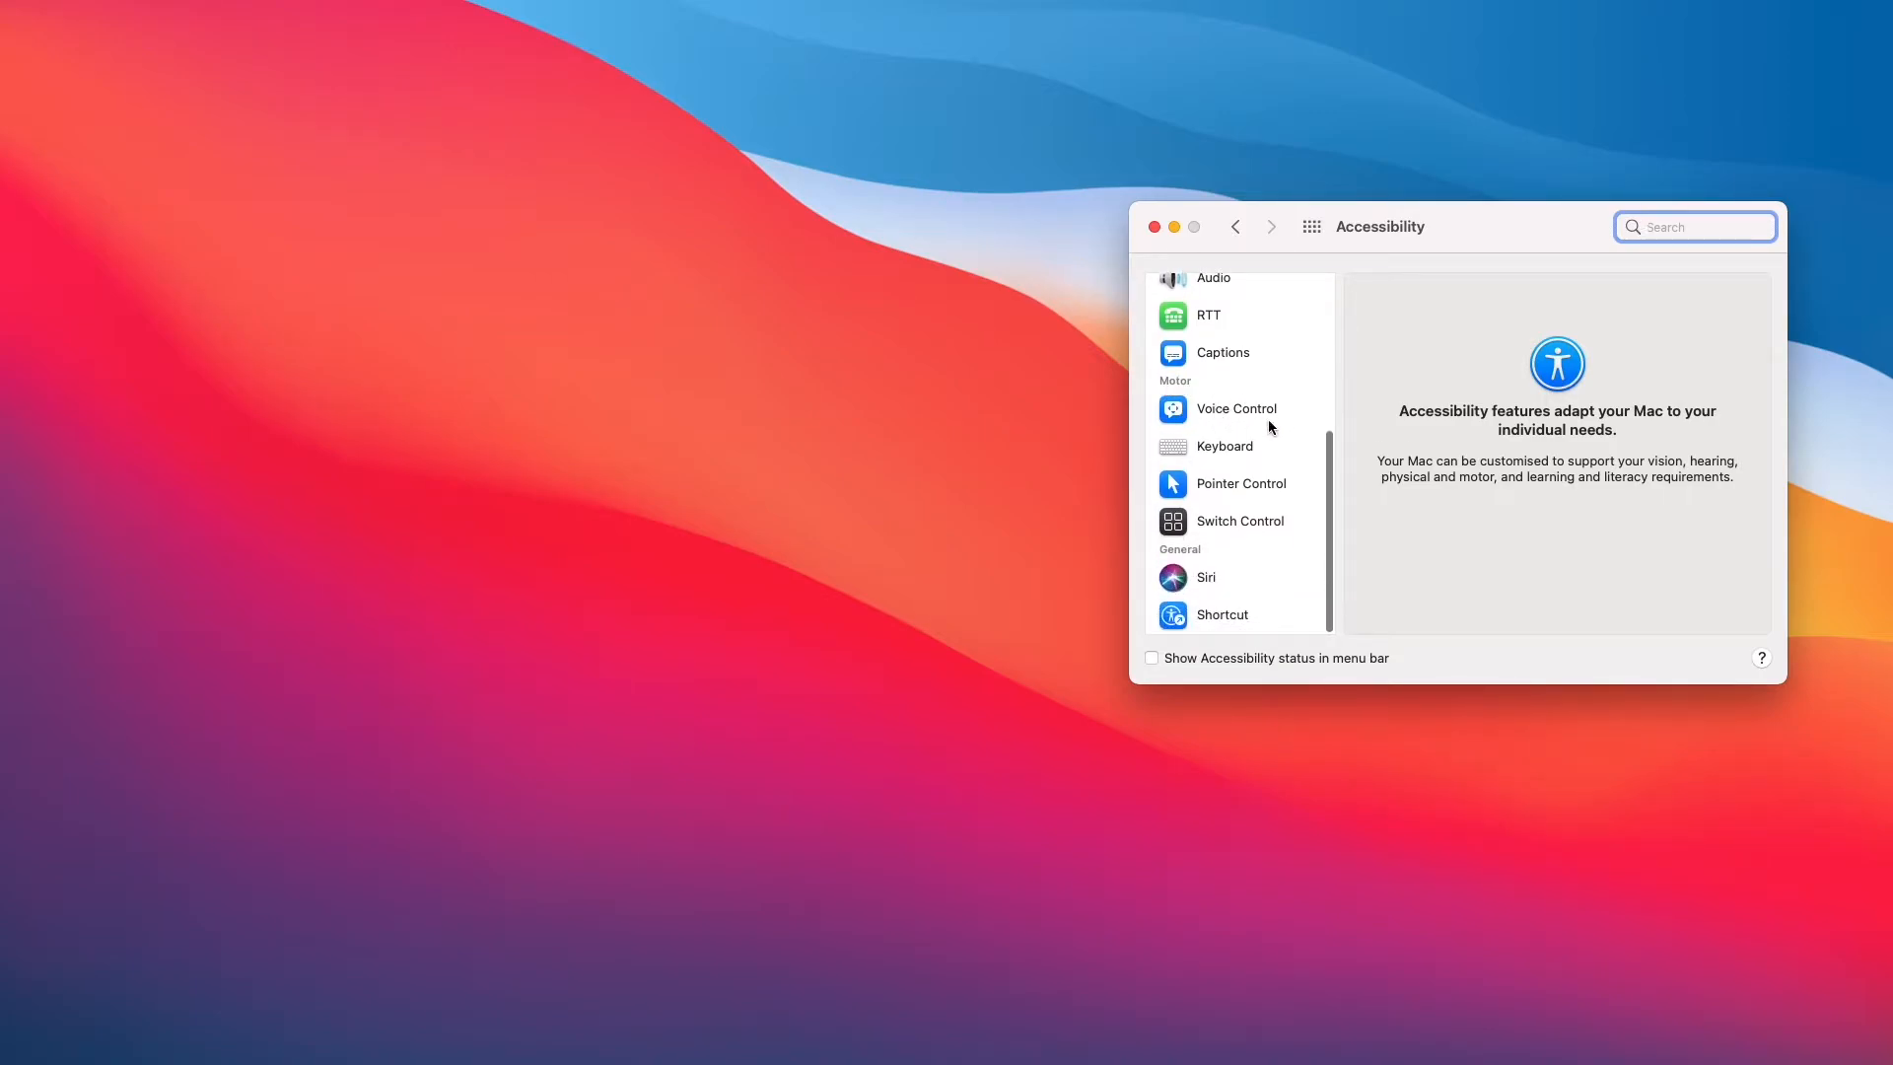
mouse_move(1191, 540)
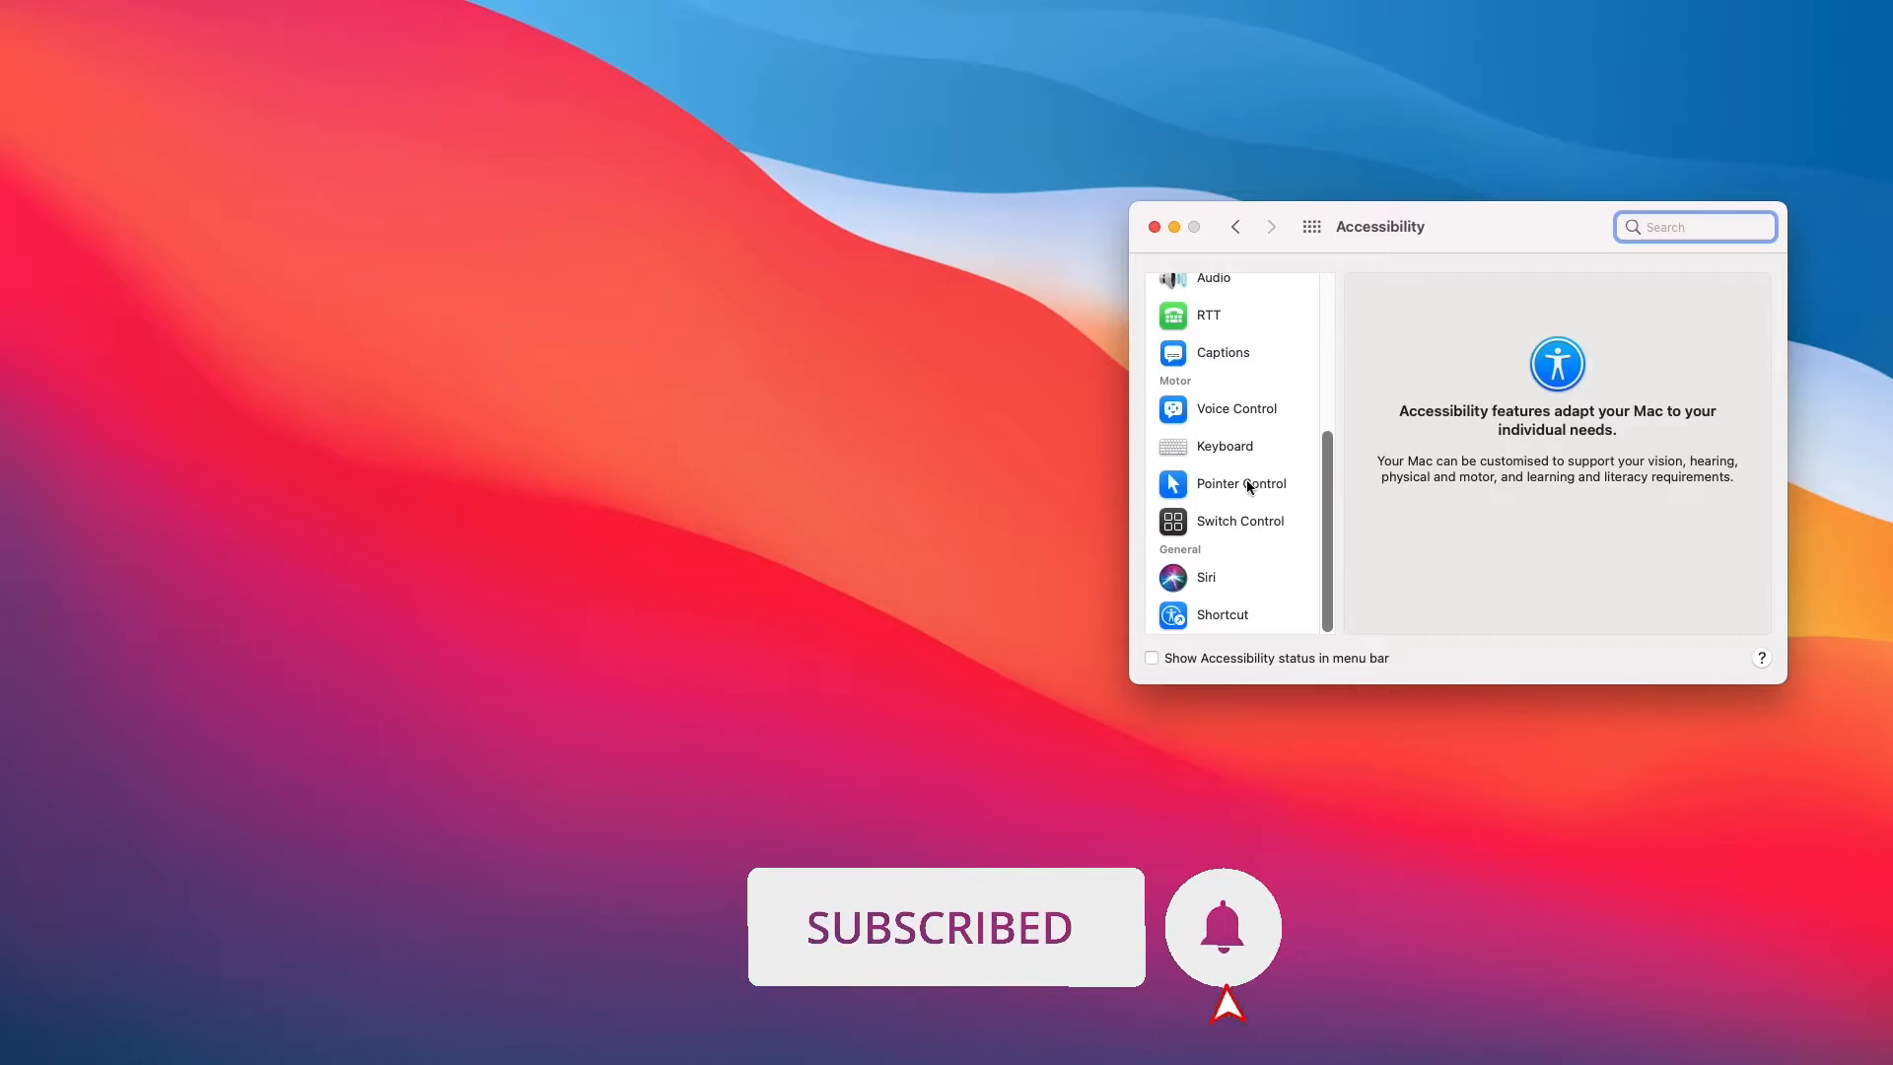
Open Pointer Control, glance at Alternative Control Methods, and return to Mouse & Trackpad.
click(1240, 483)
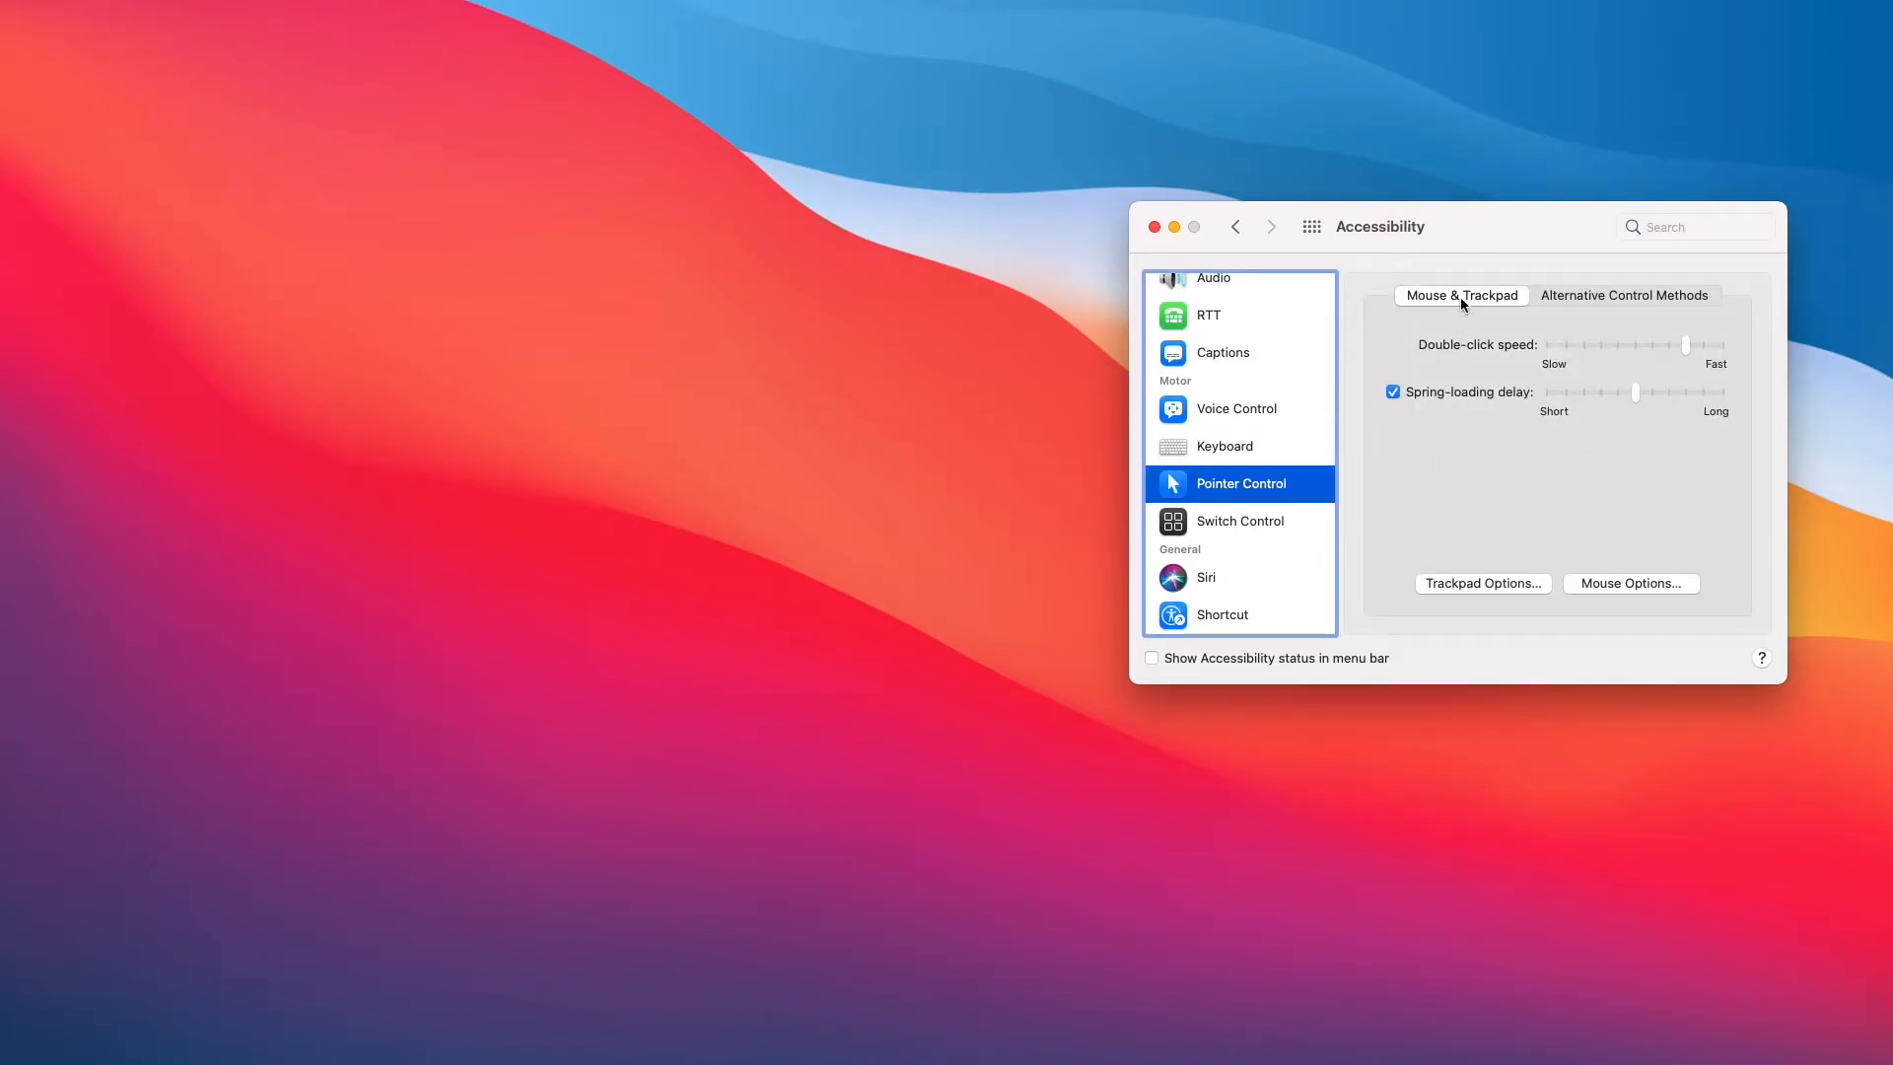
click(1625, 296)
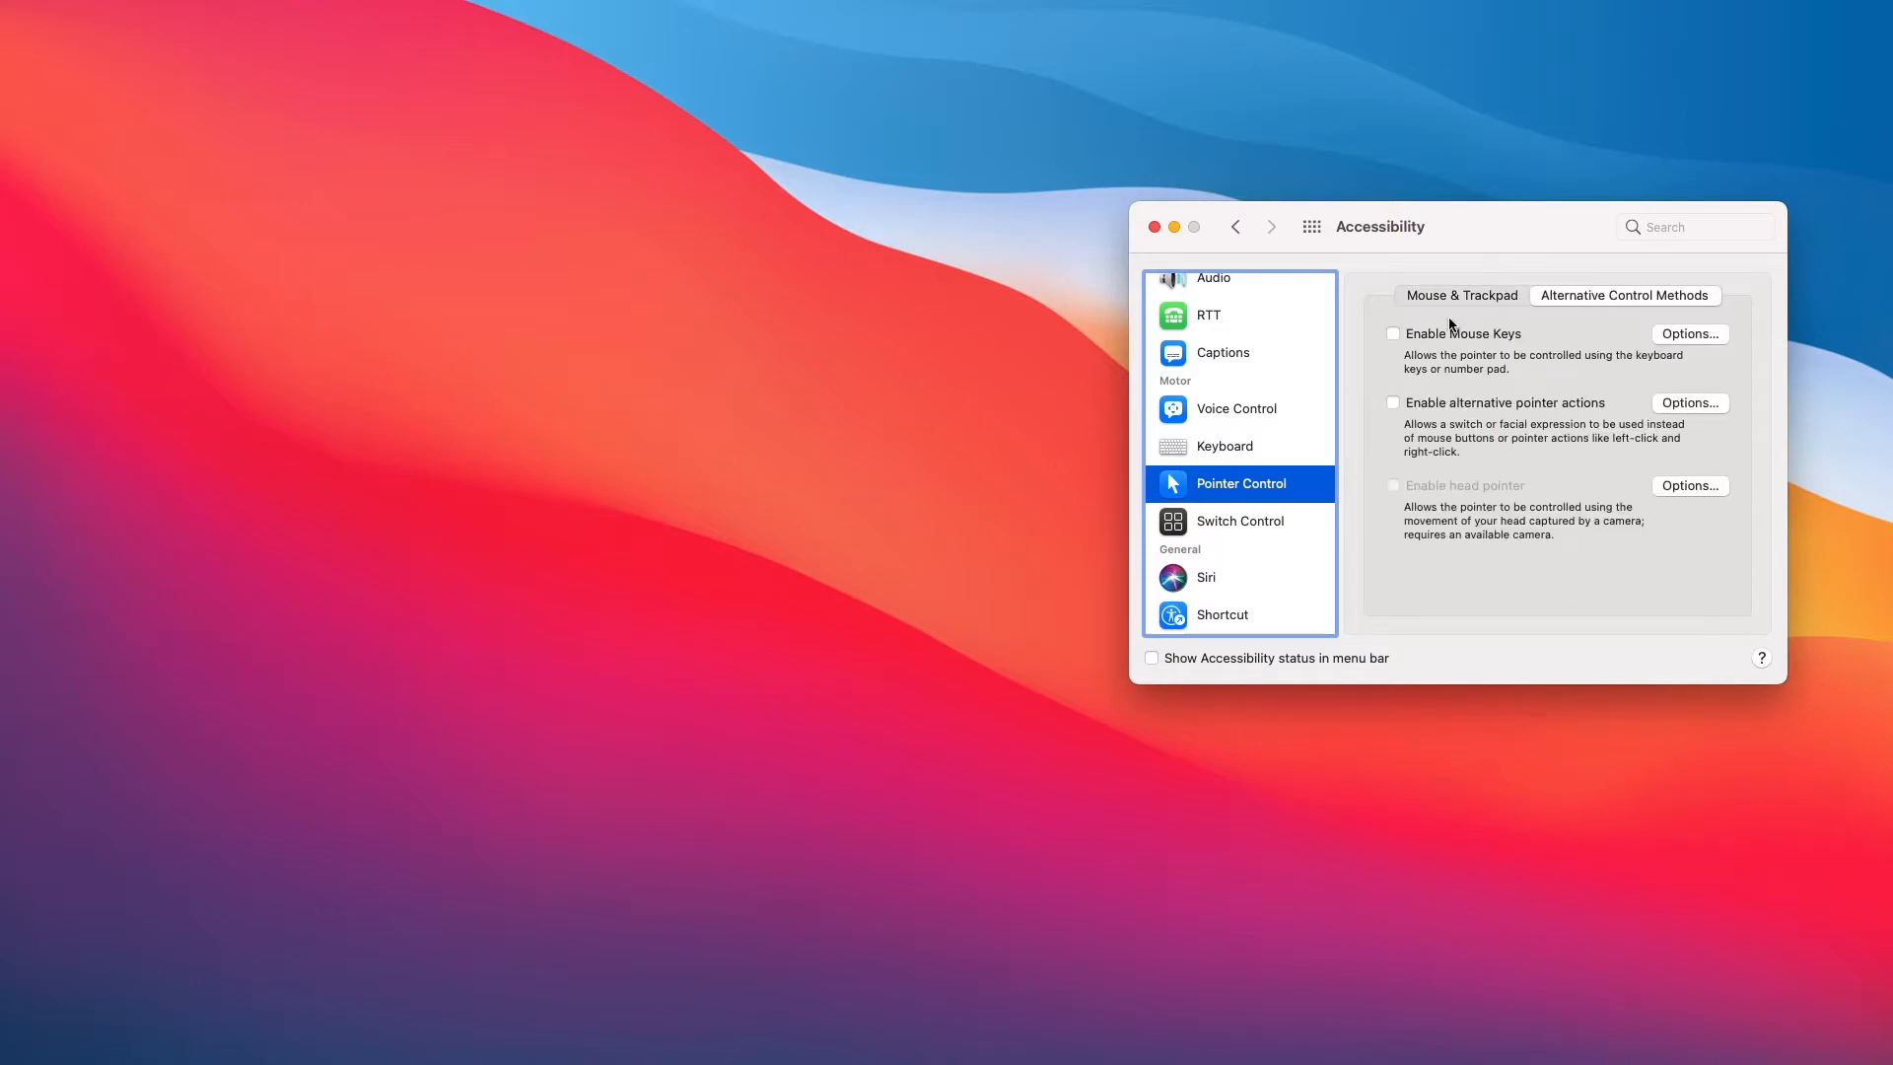
click(1461, 296)
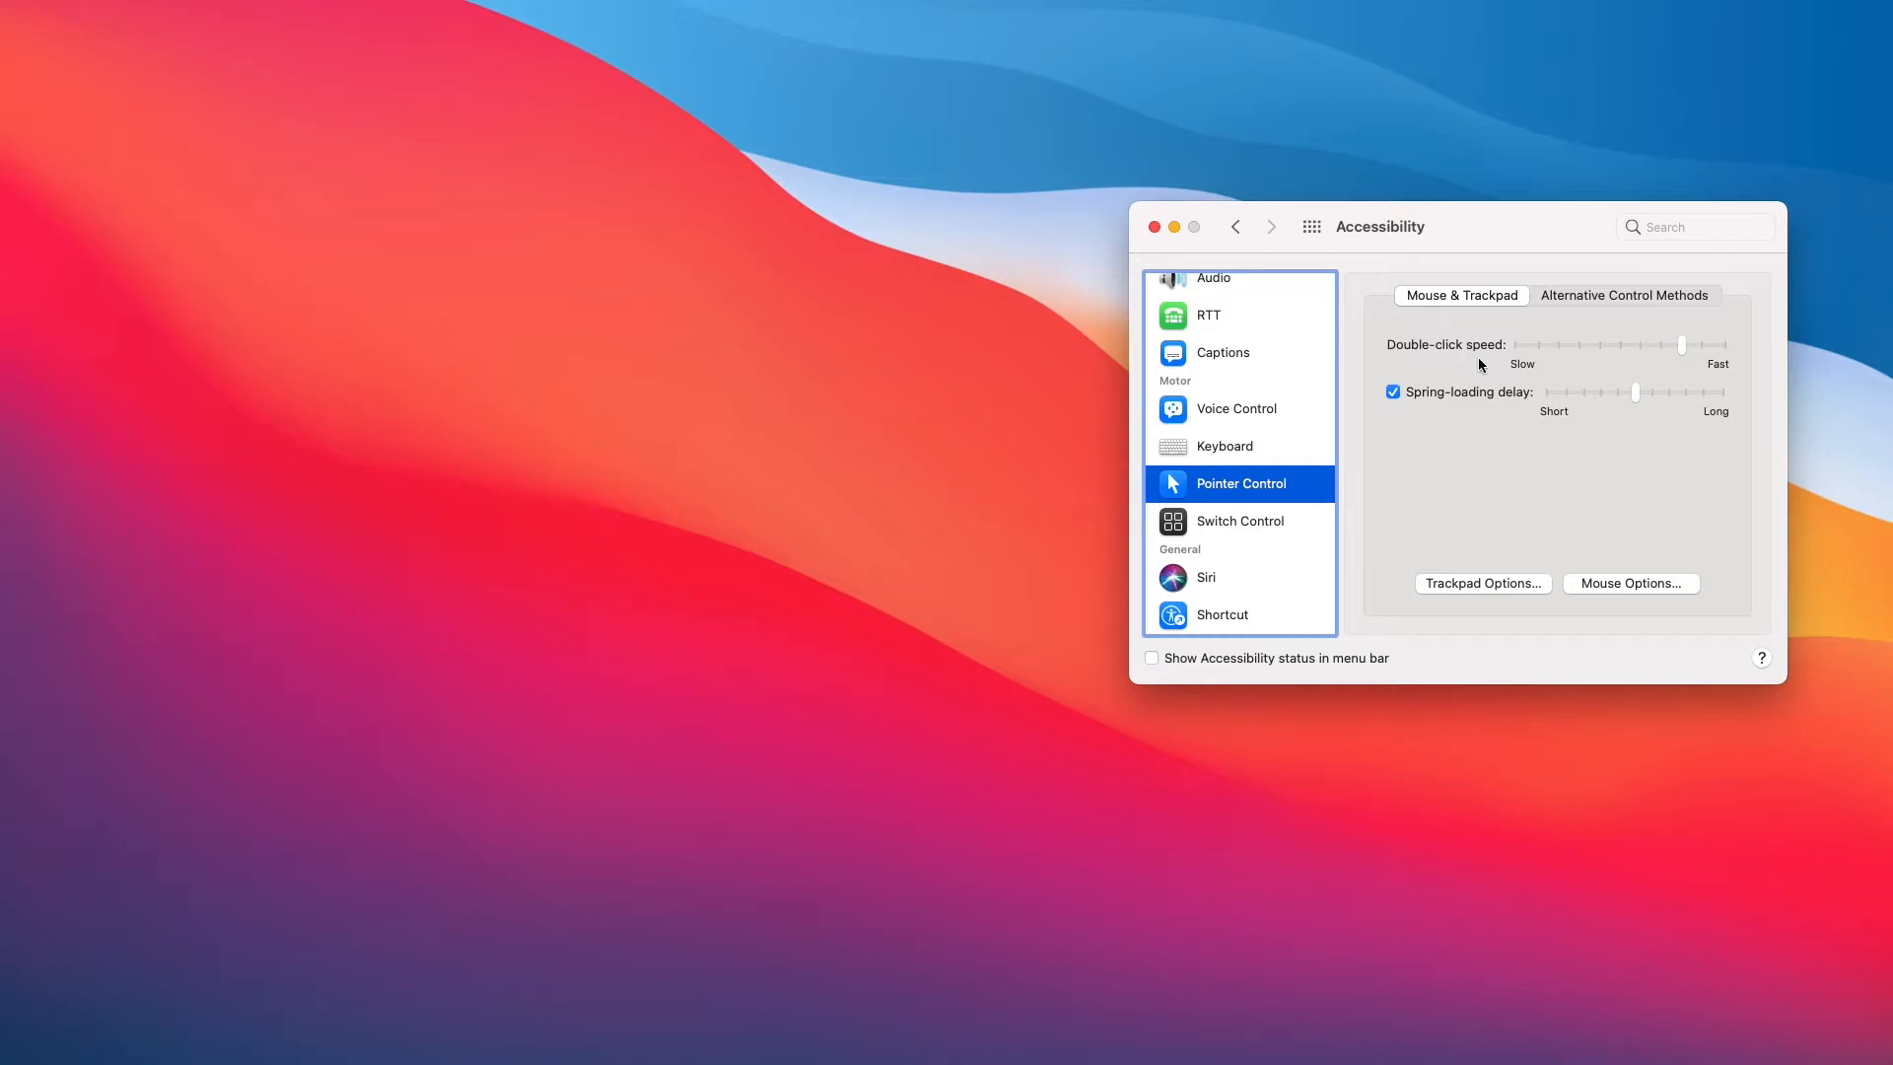
mouse_move(1491, 596)
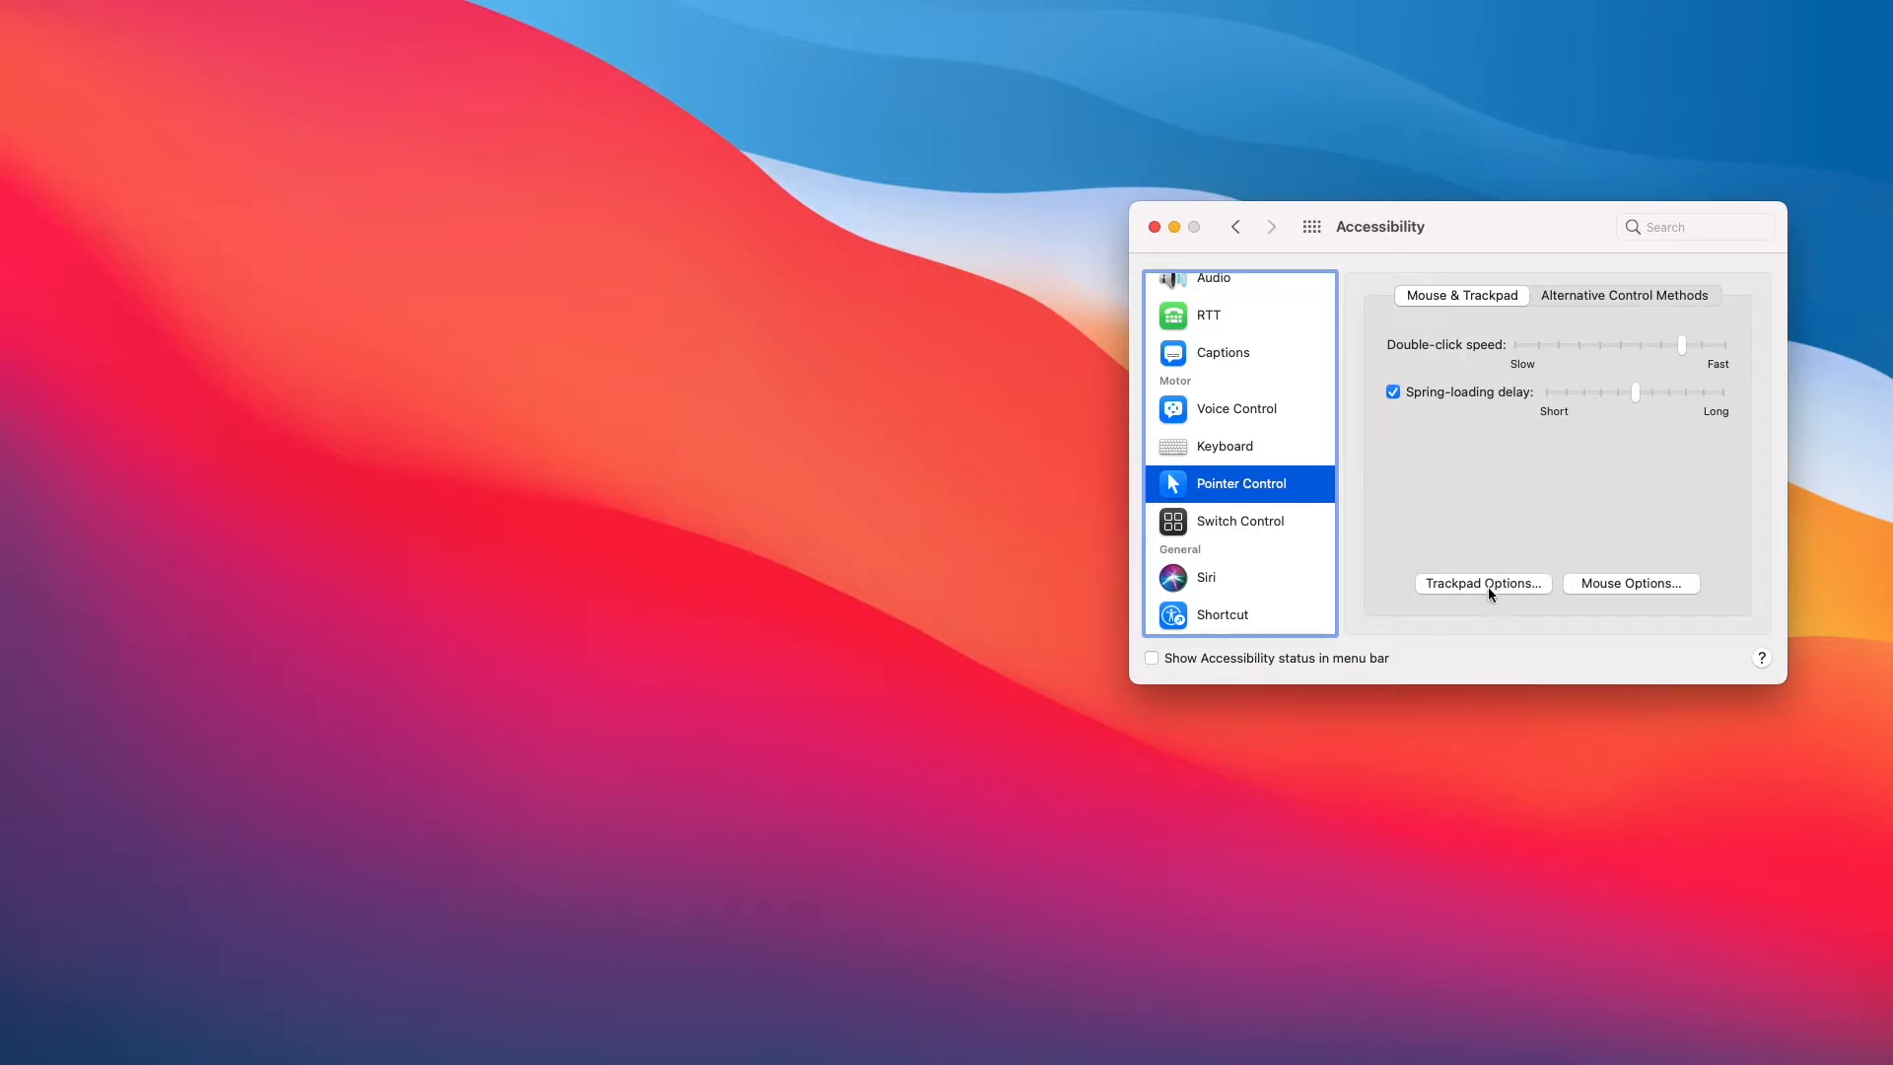
mouse_move(1499, 591)
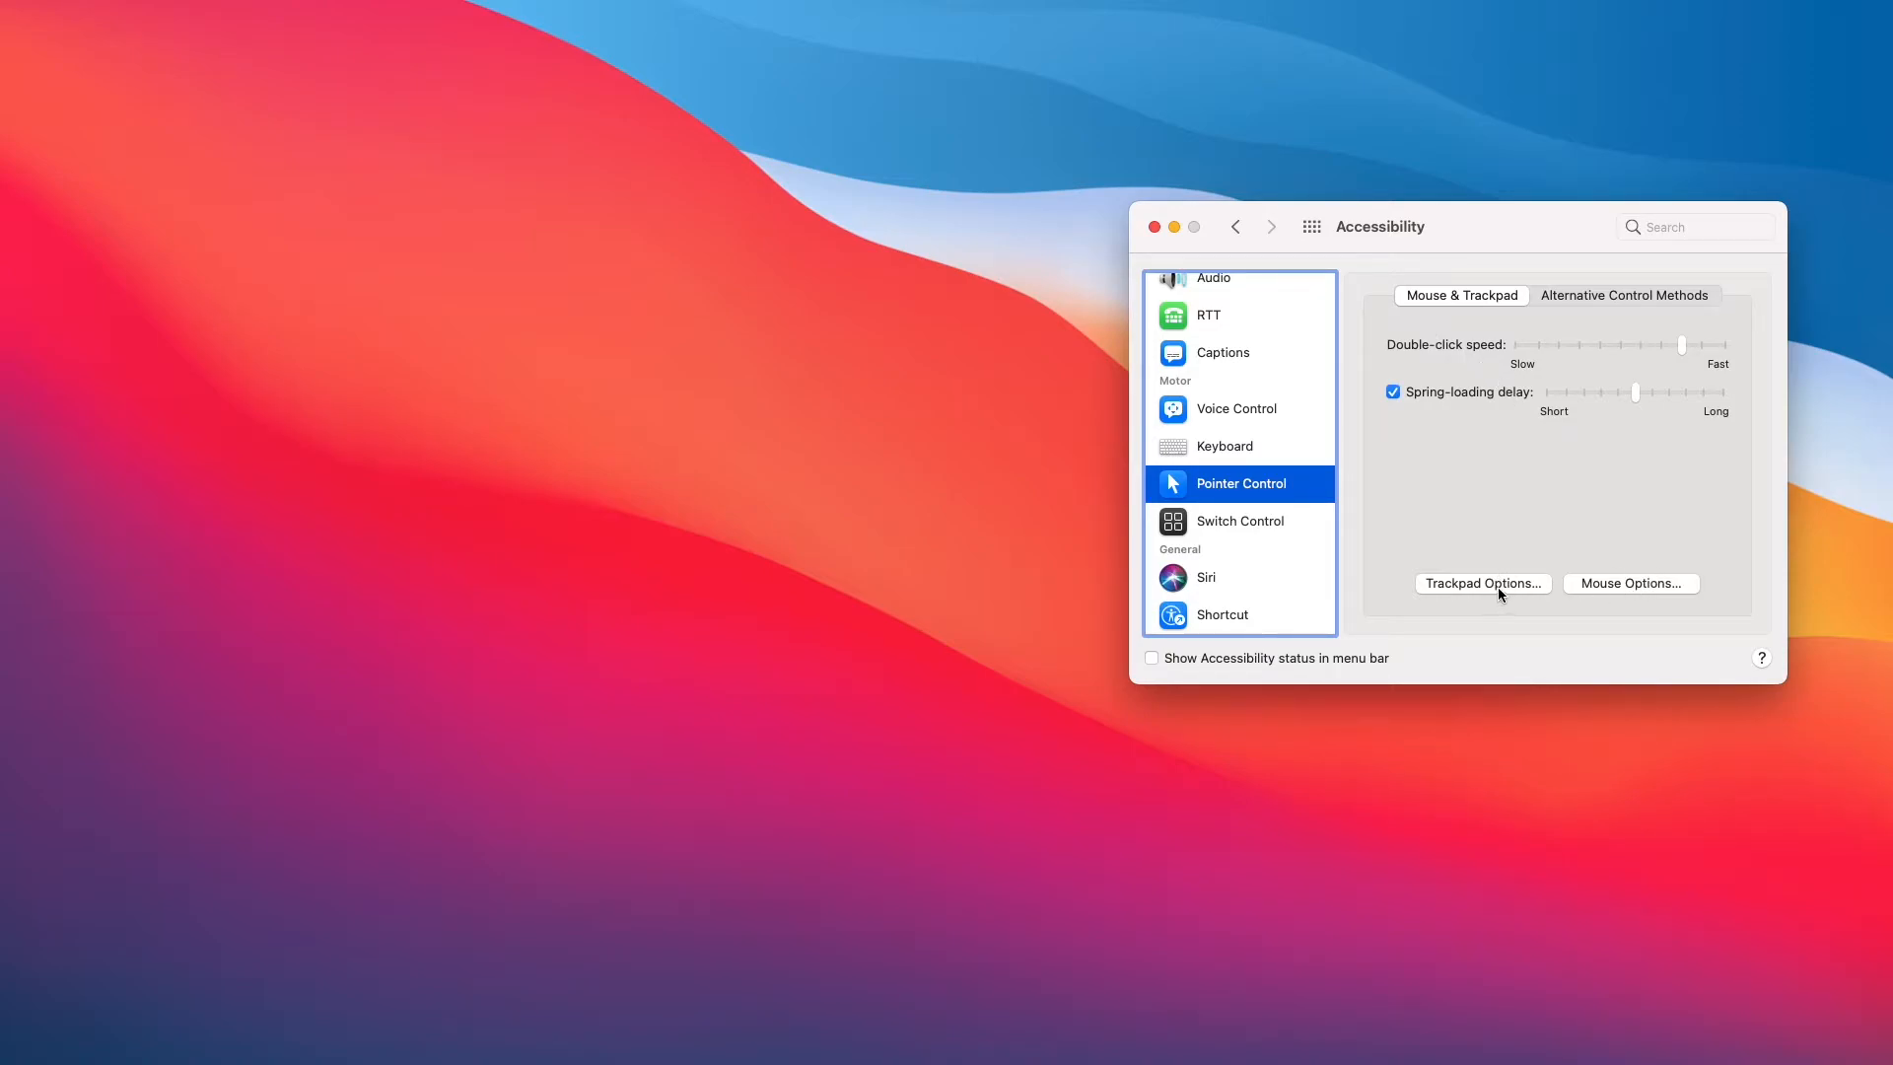
In Trackpad Options, enable dragging with the three finger drag style and confirm with OK.
click(1483, 582)
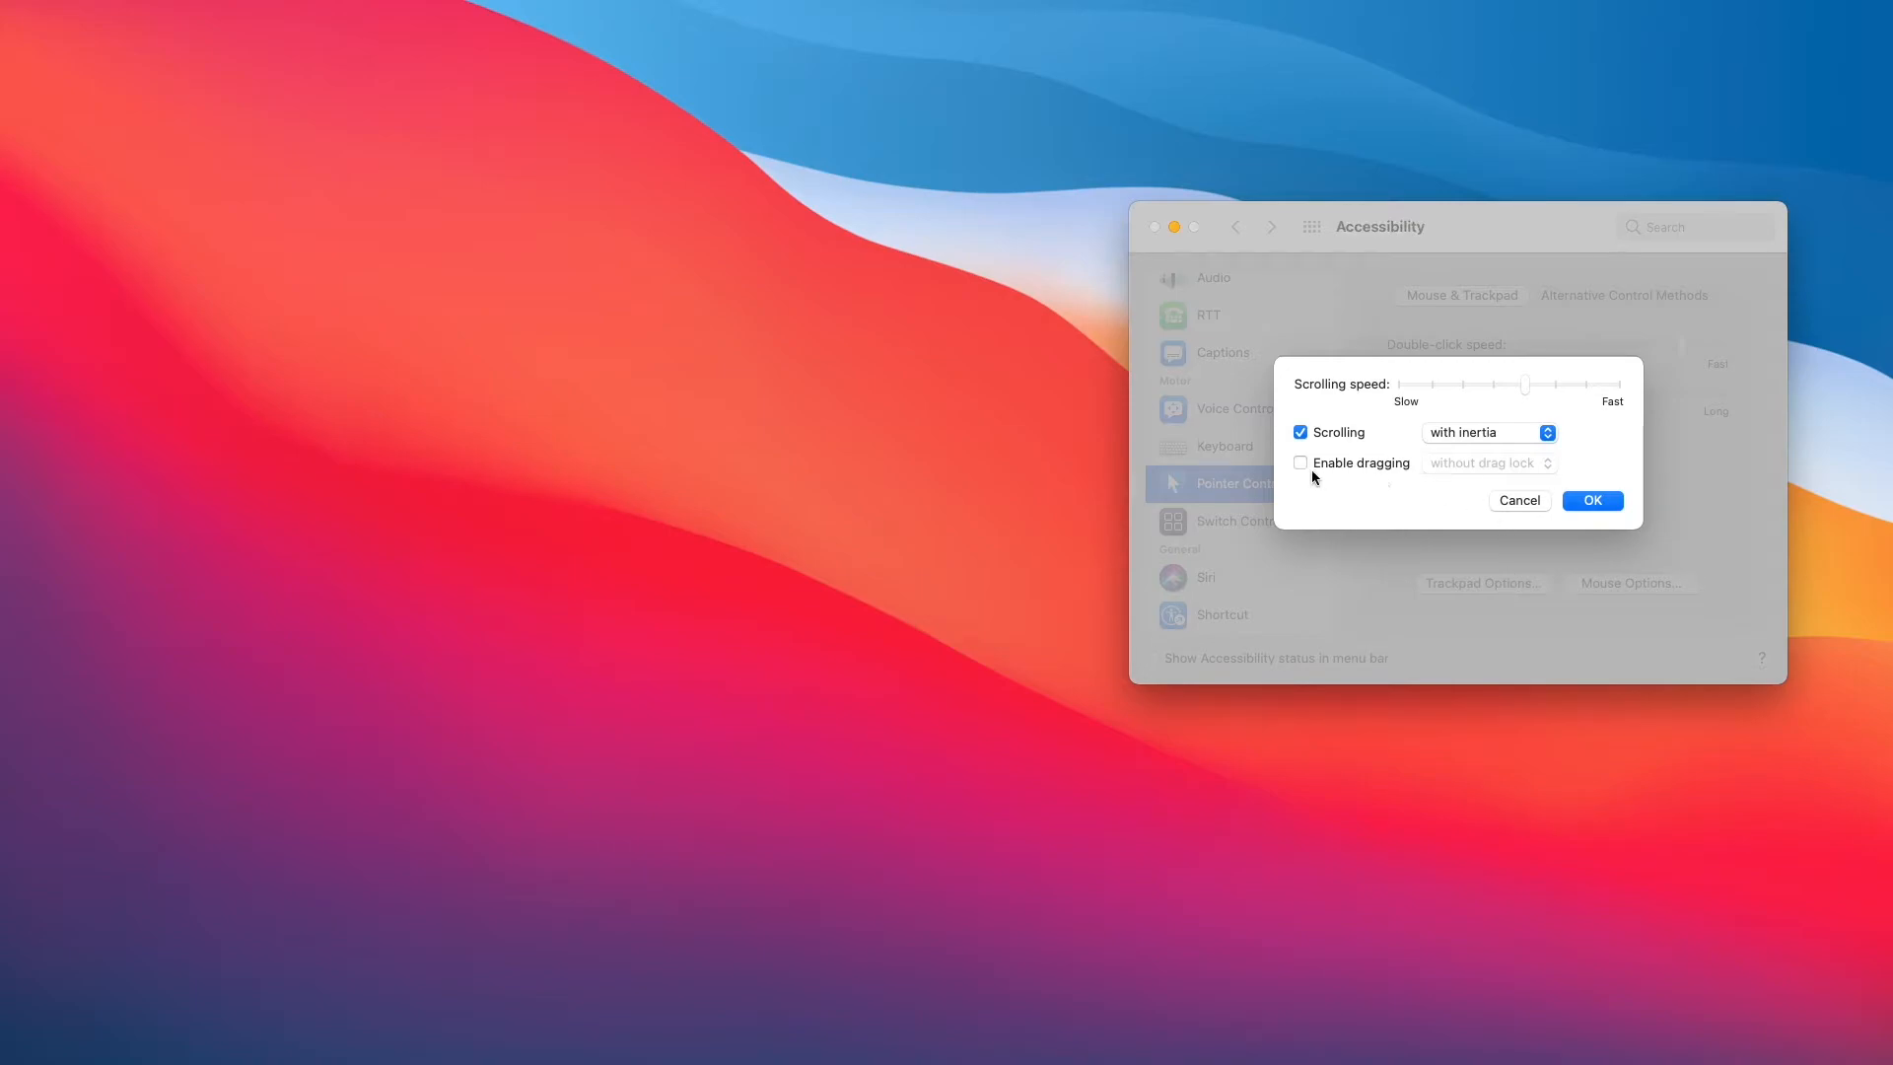
click(1301, 461)
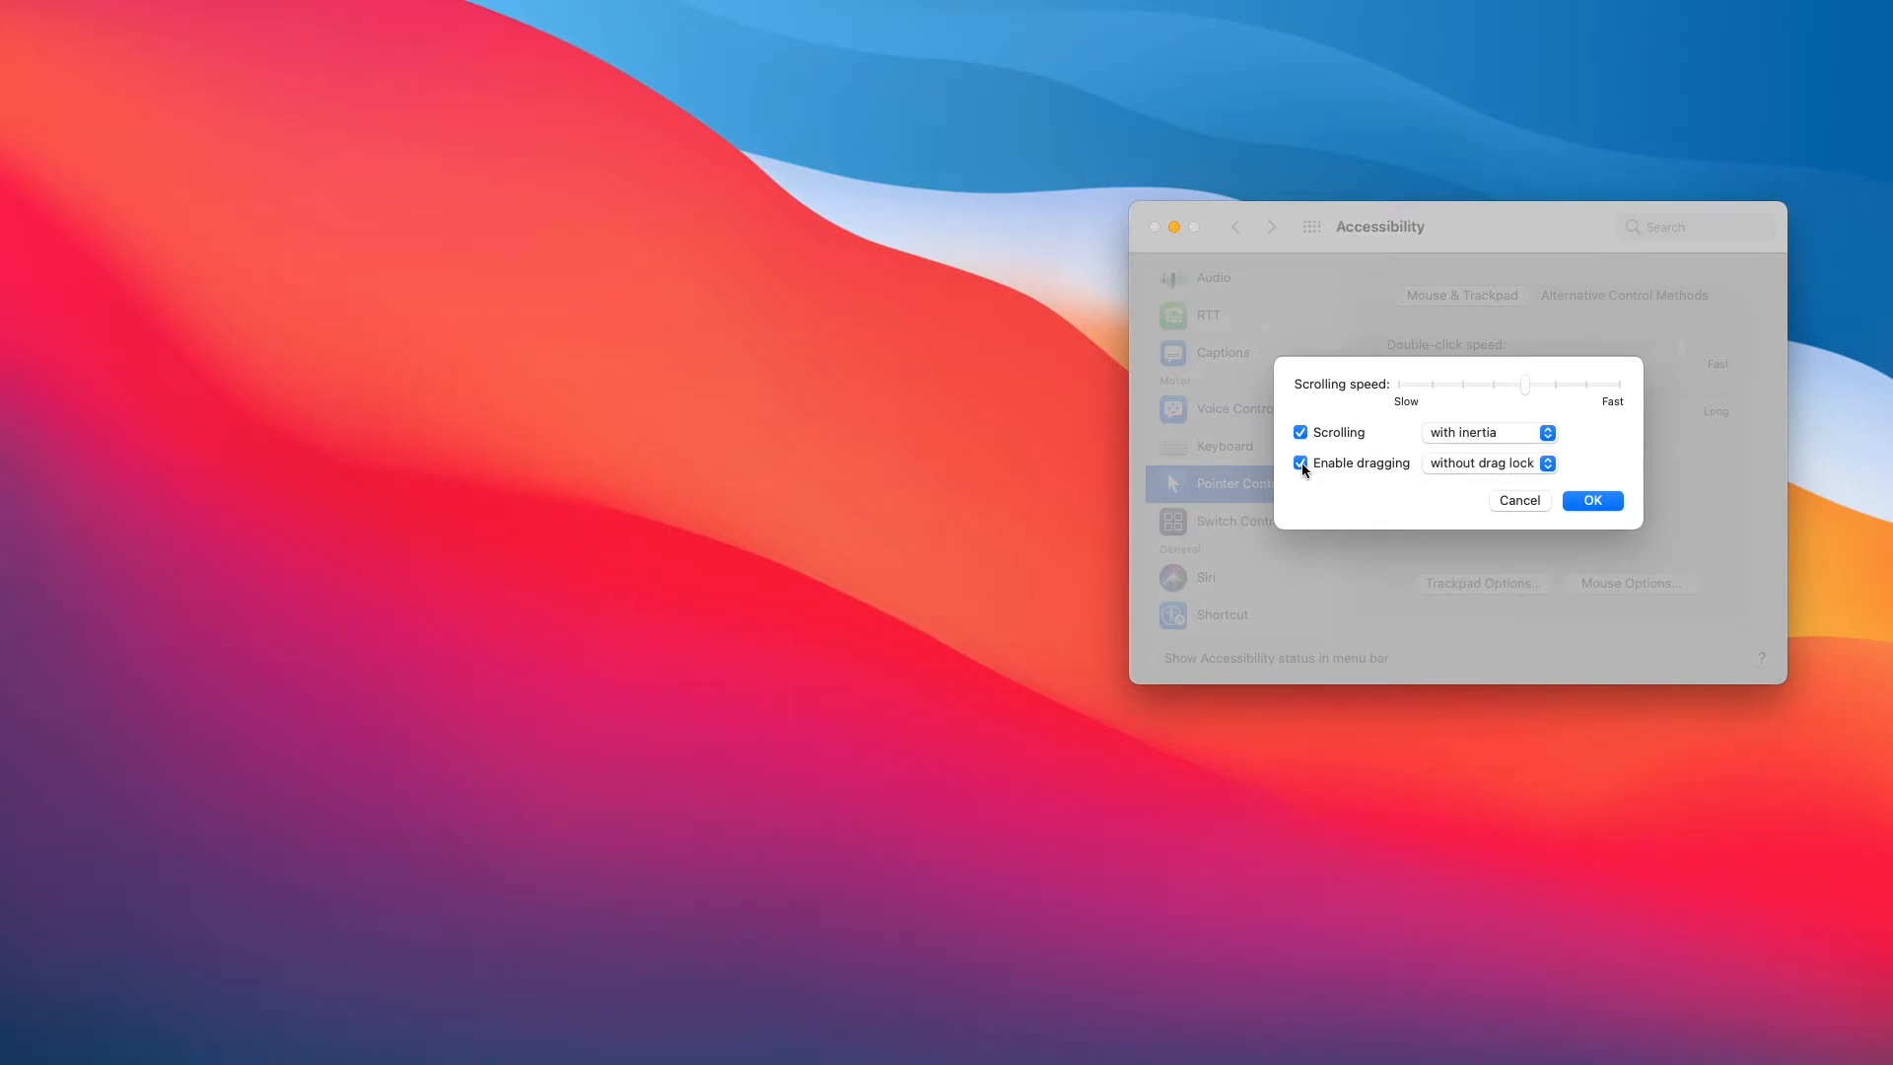
click(1487, 461)
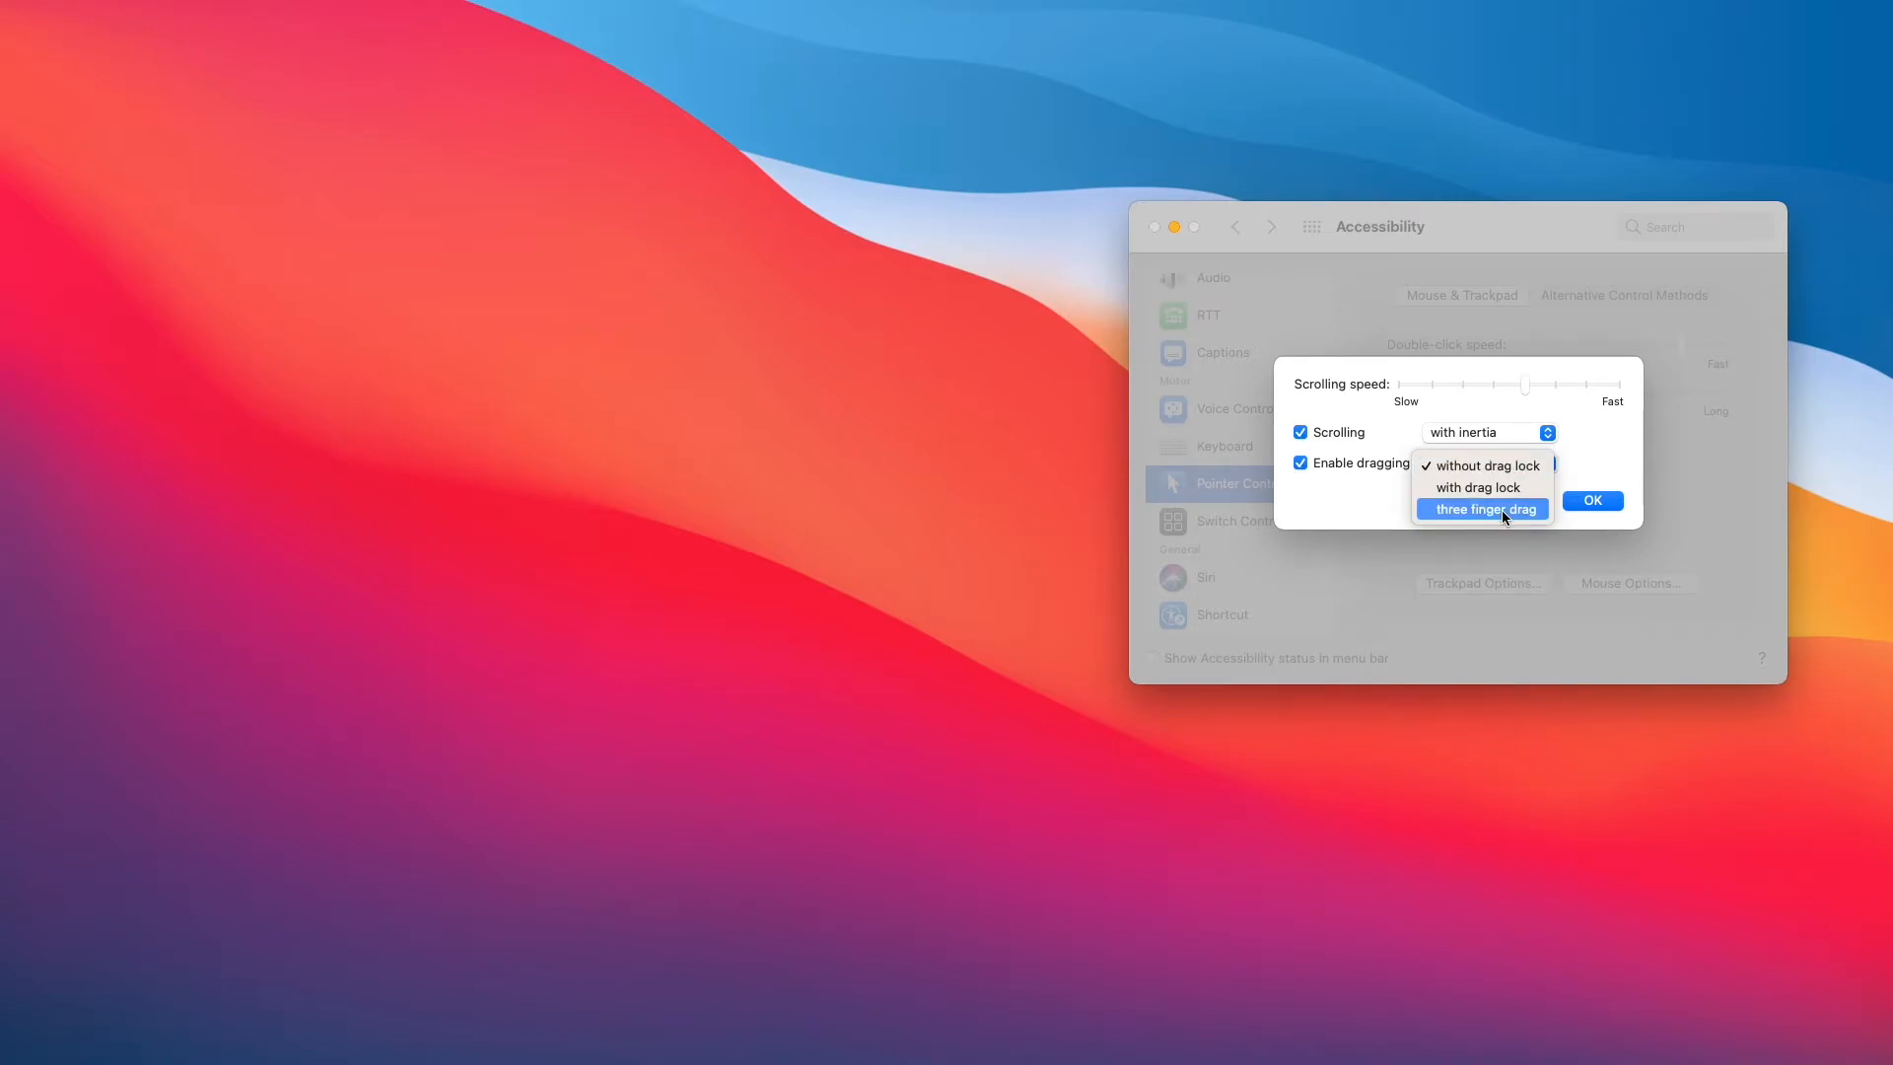
click(1483, 508)
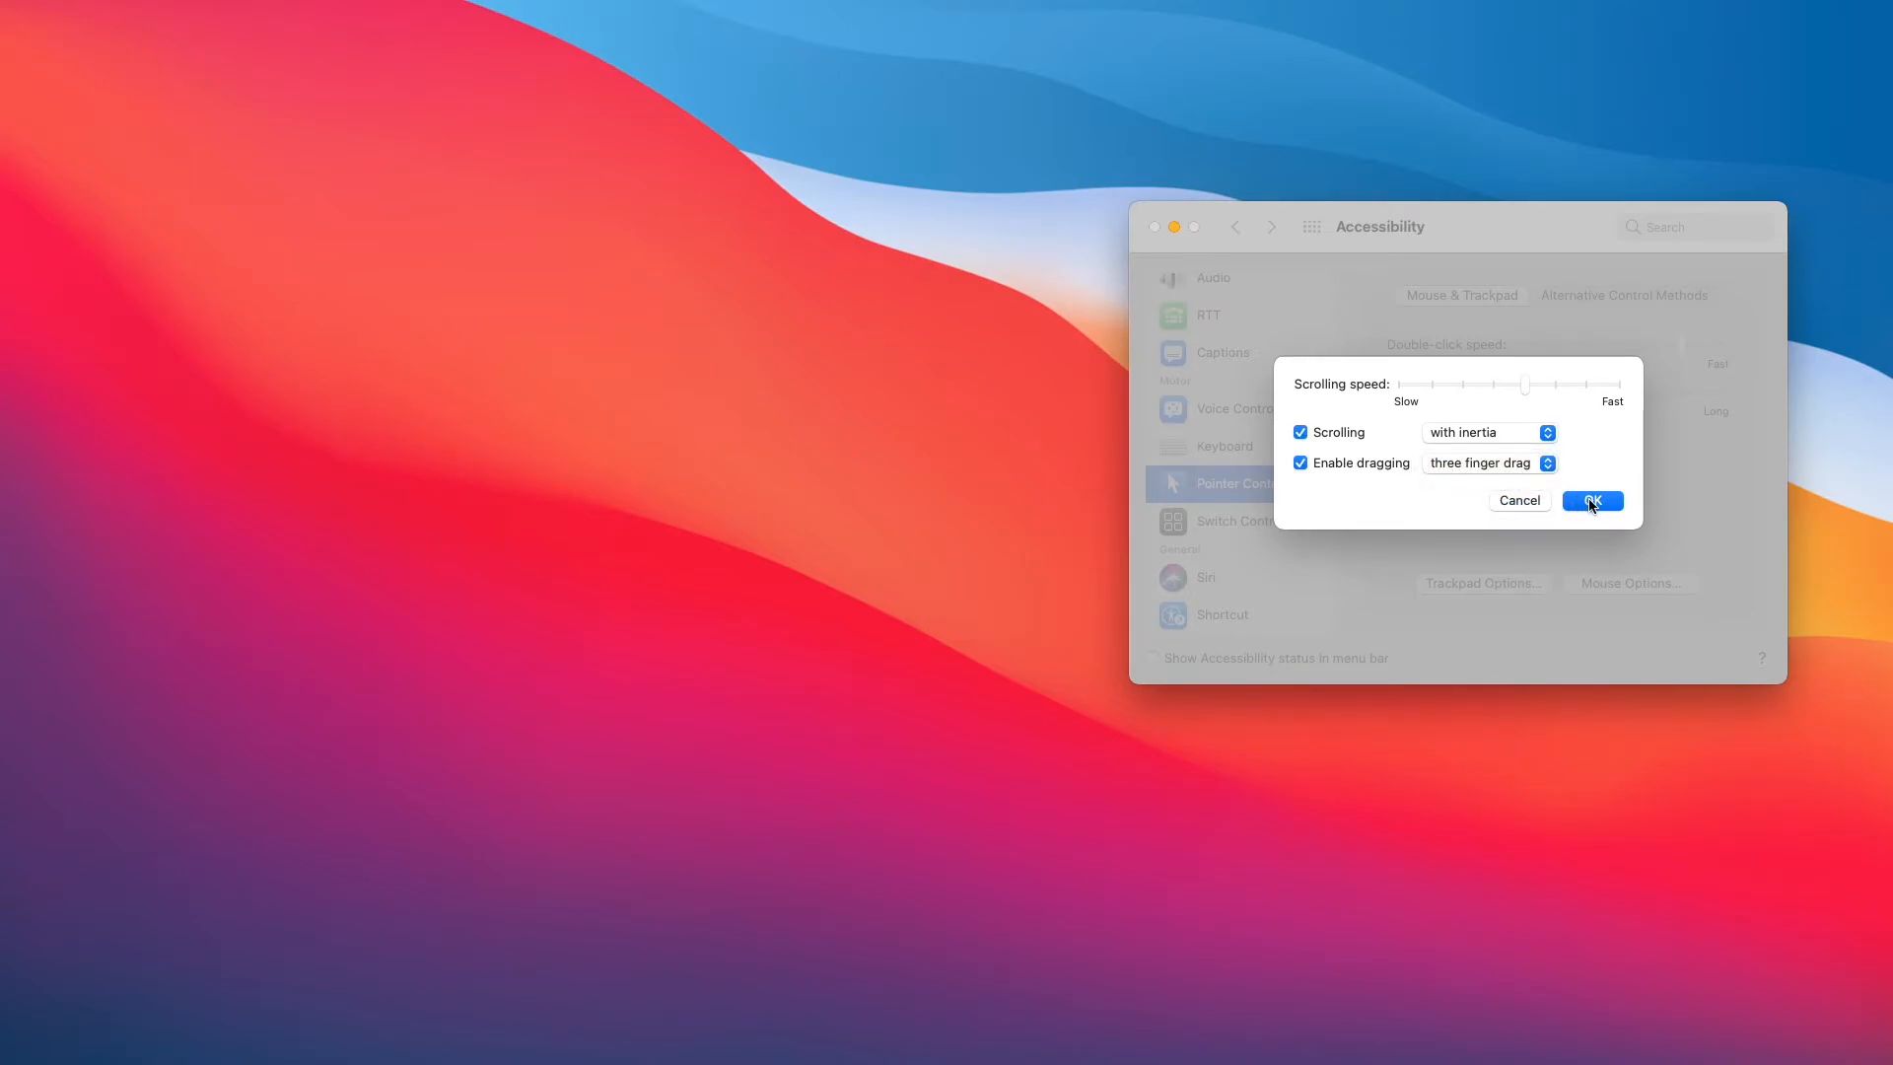
click(1593, 501)
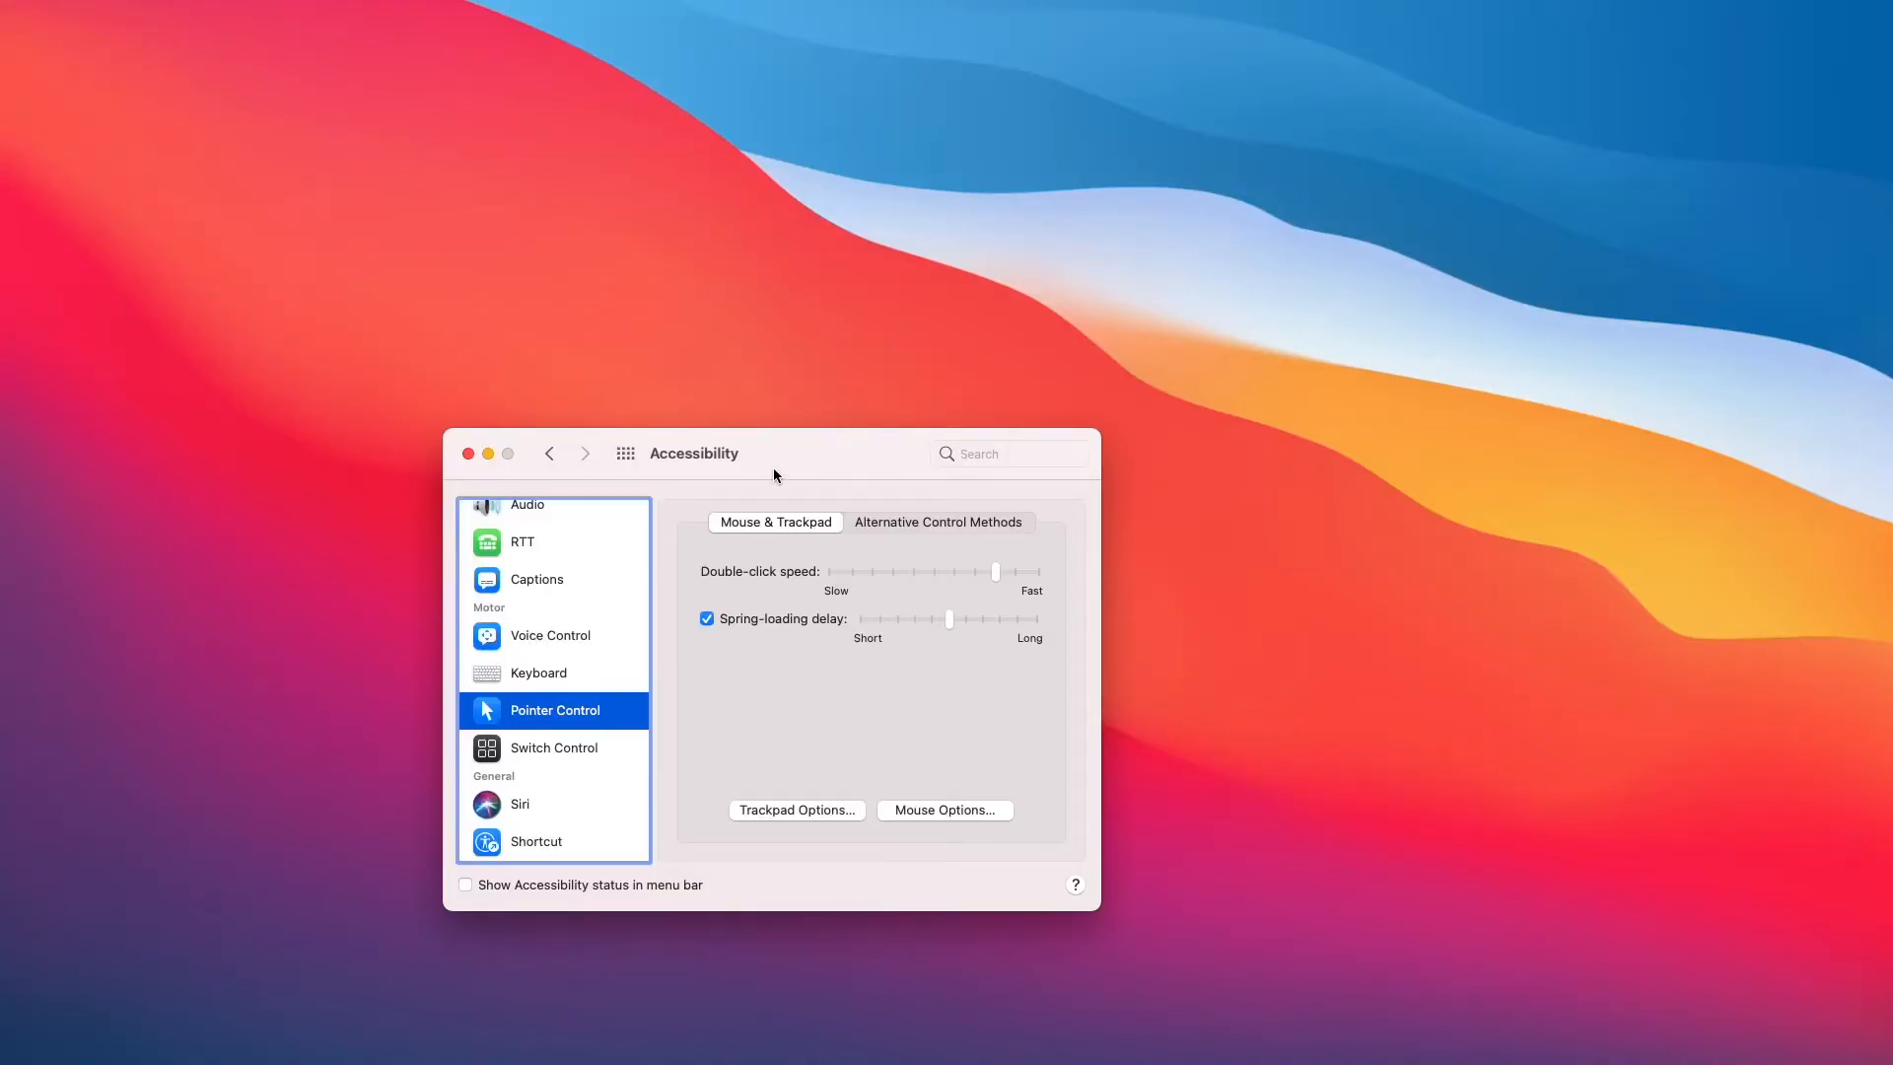
mouse_move(812, 461)
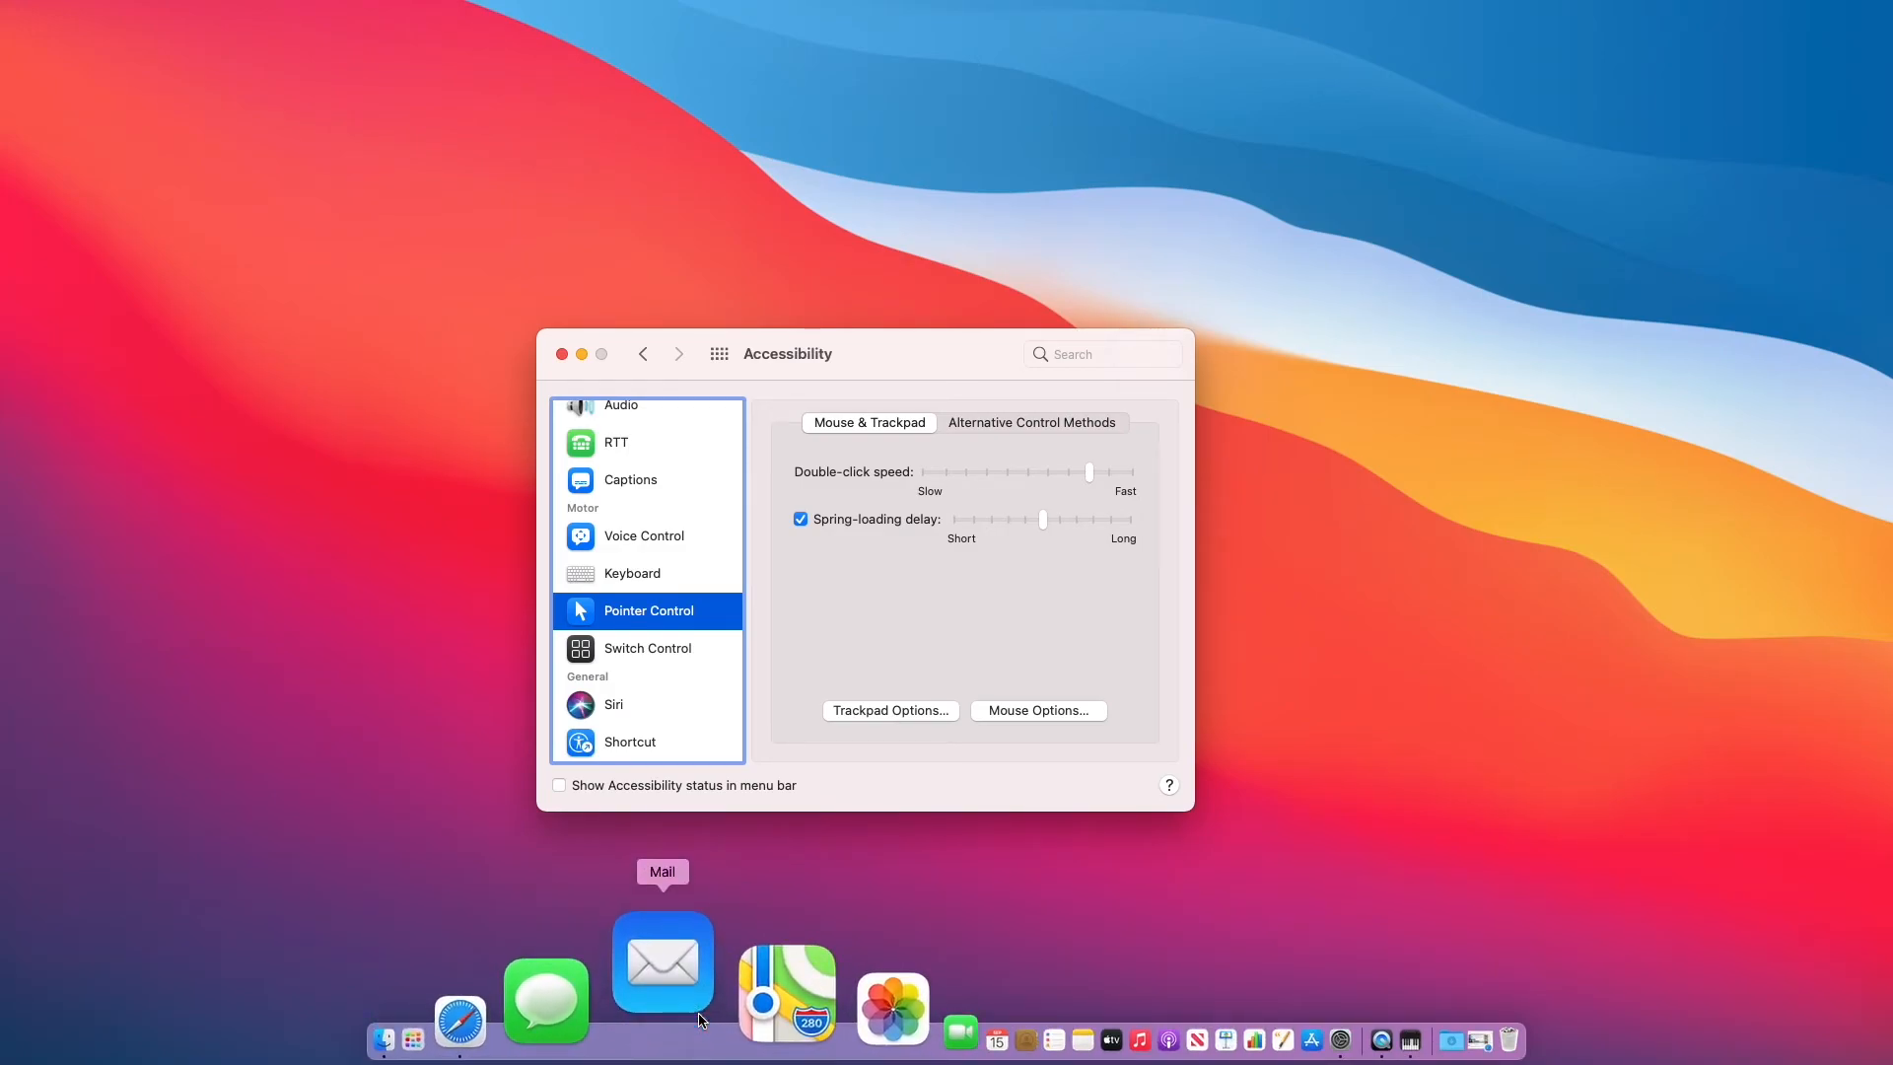
Launch Mail from the Dock after dragging the Accessibility window toward the centre.
click(662, 963)
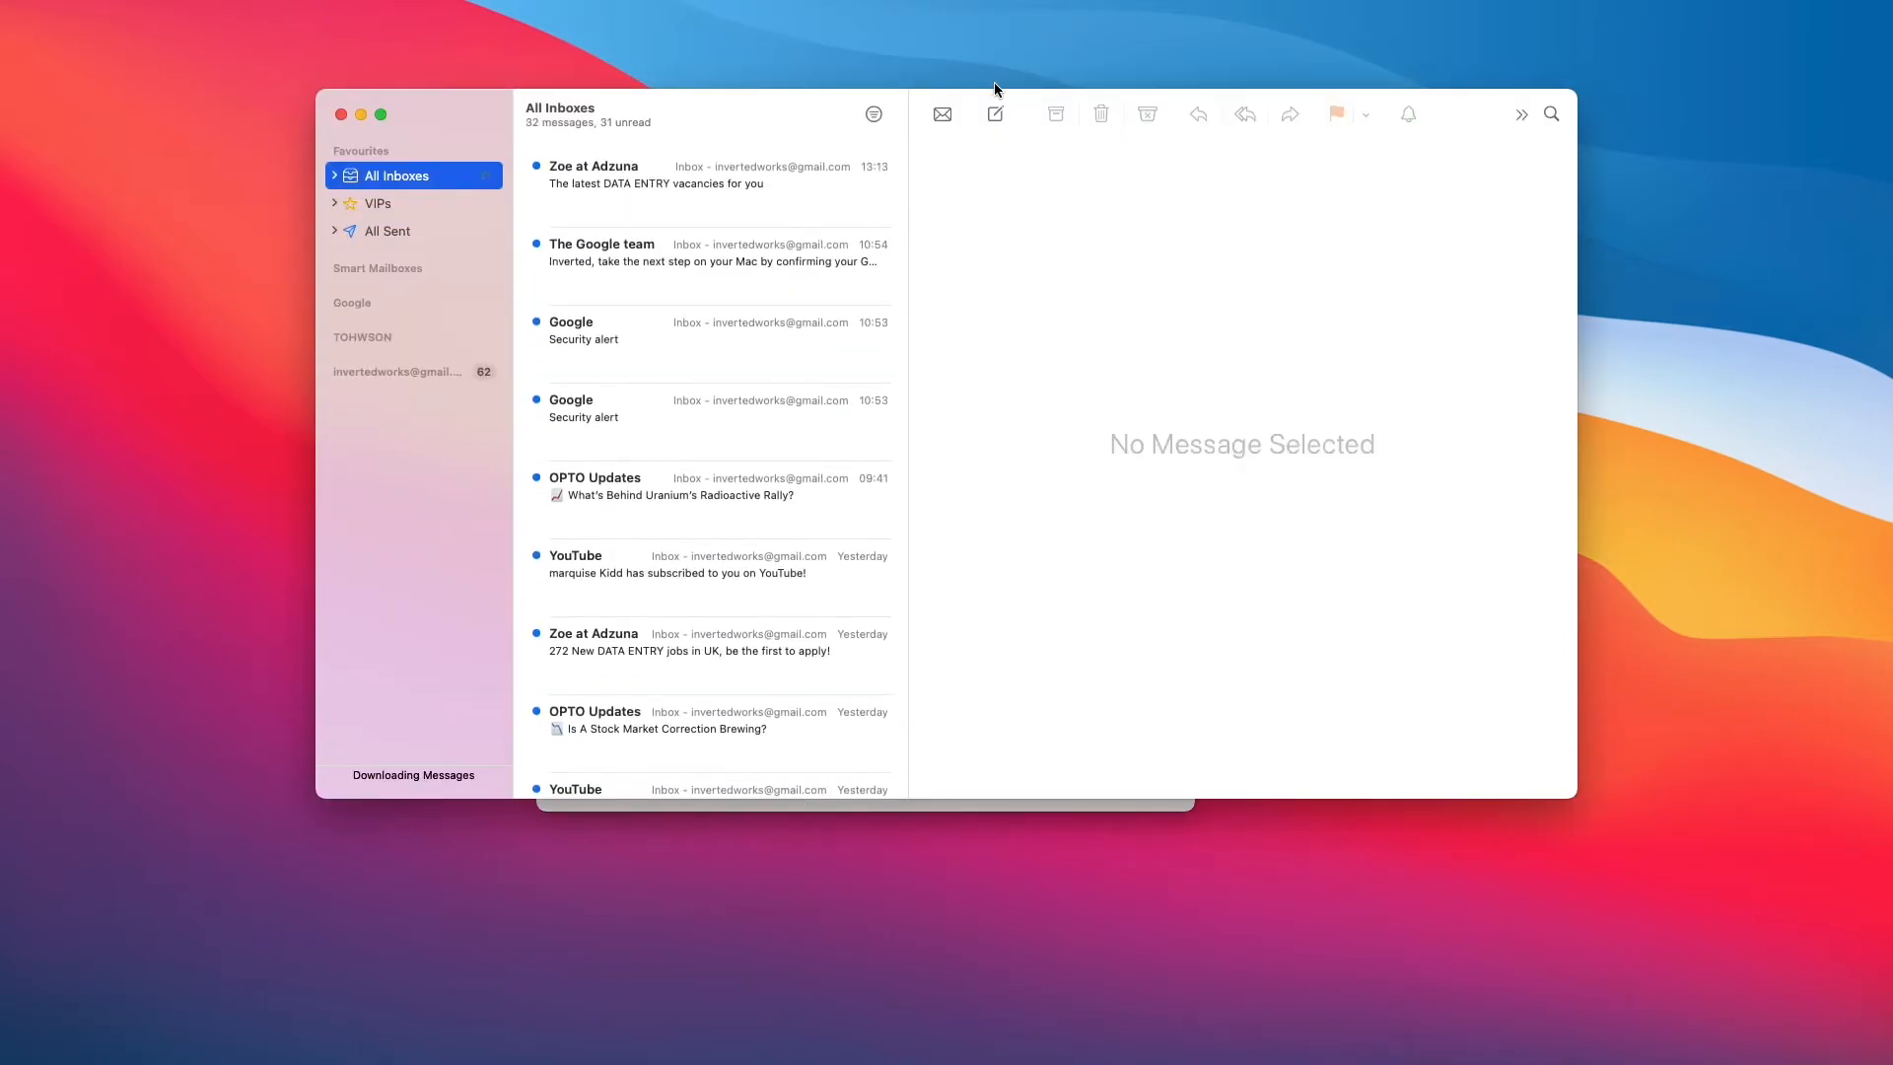